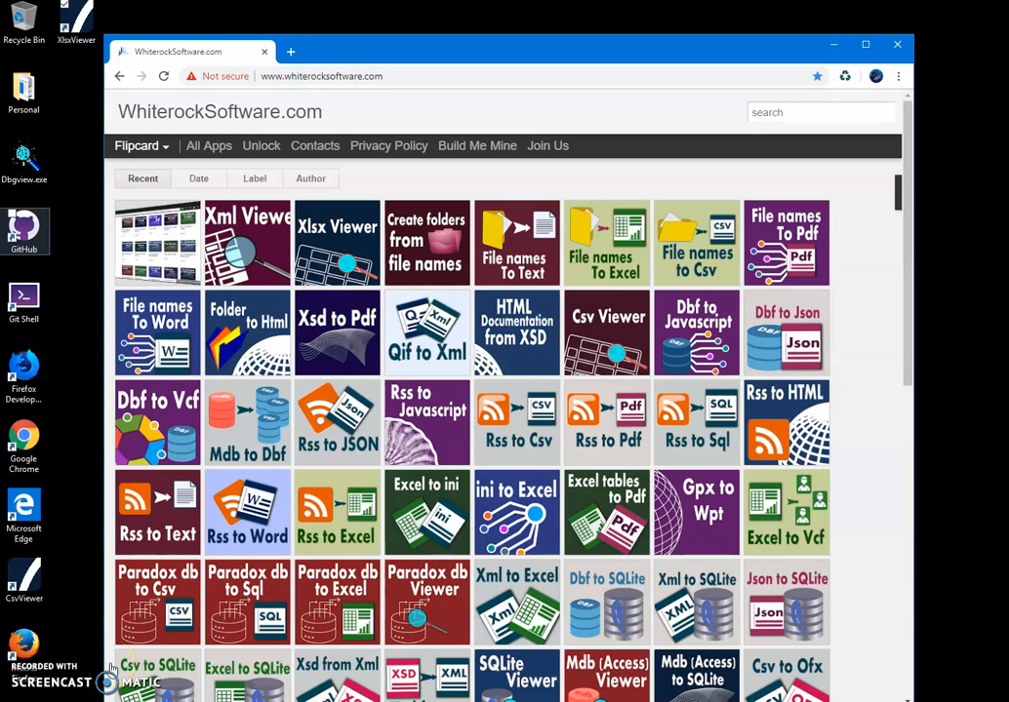
- Search the site for 'xml v' and reach the XML Viewer app page
left_click(820, 111)
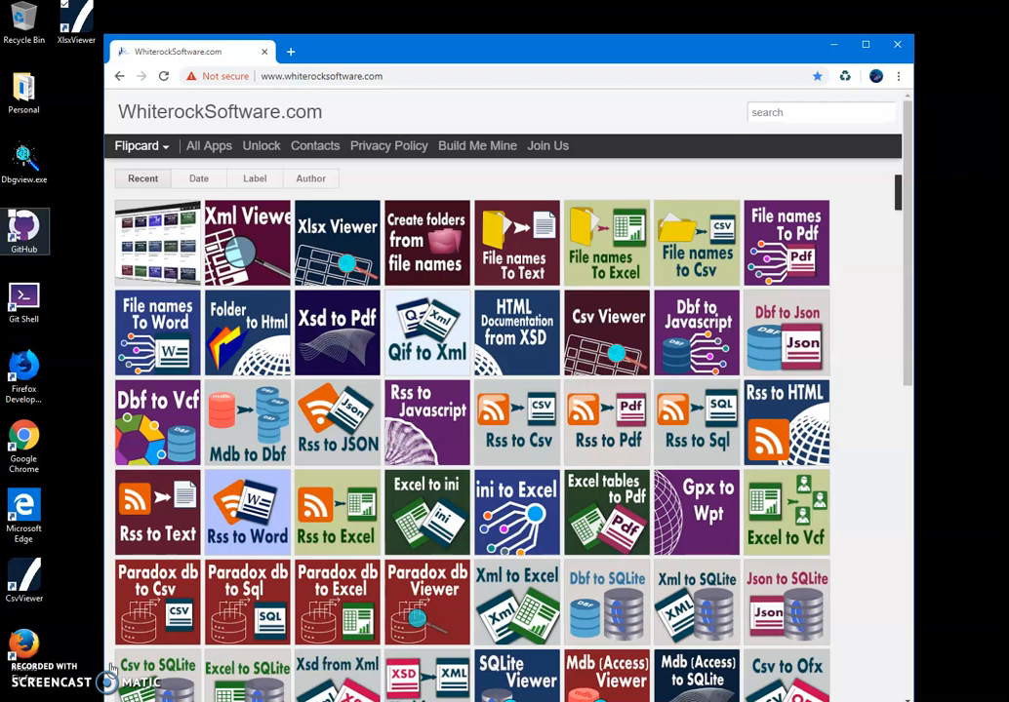
mouse_move(793, 129)
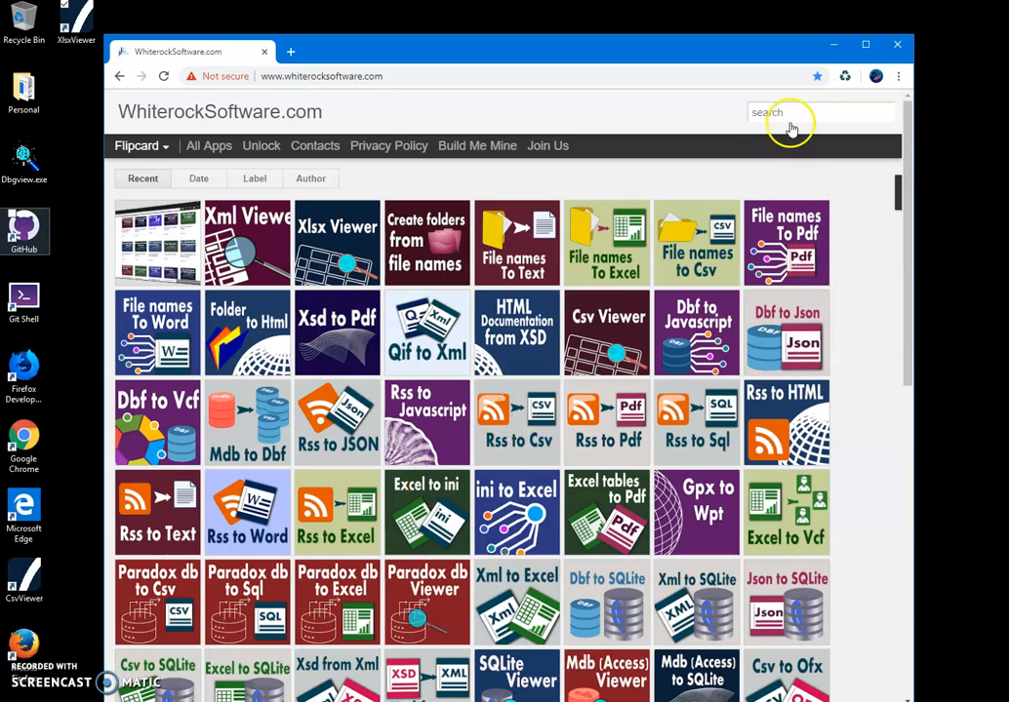
left_click(819, 112)
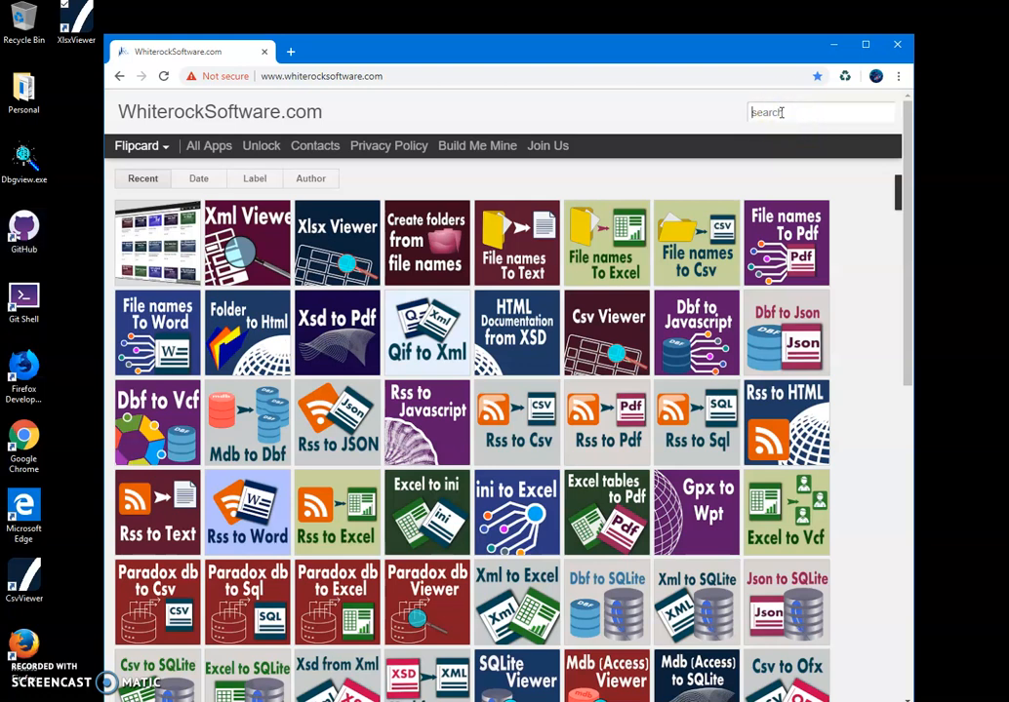
type("xml vi")
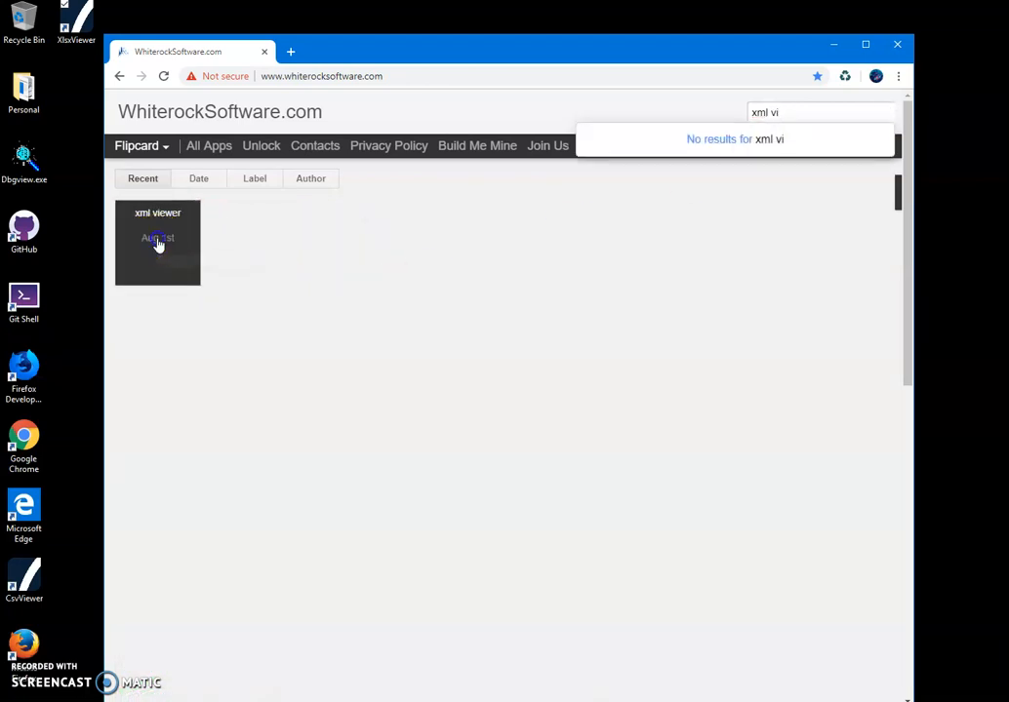
left_click(156, 242)
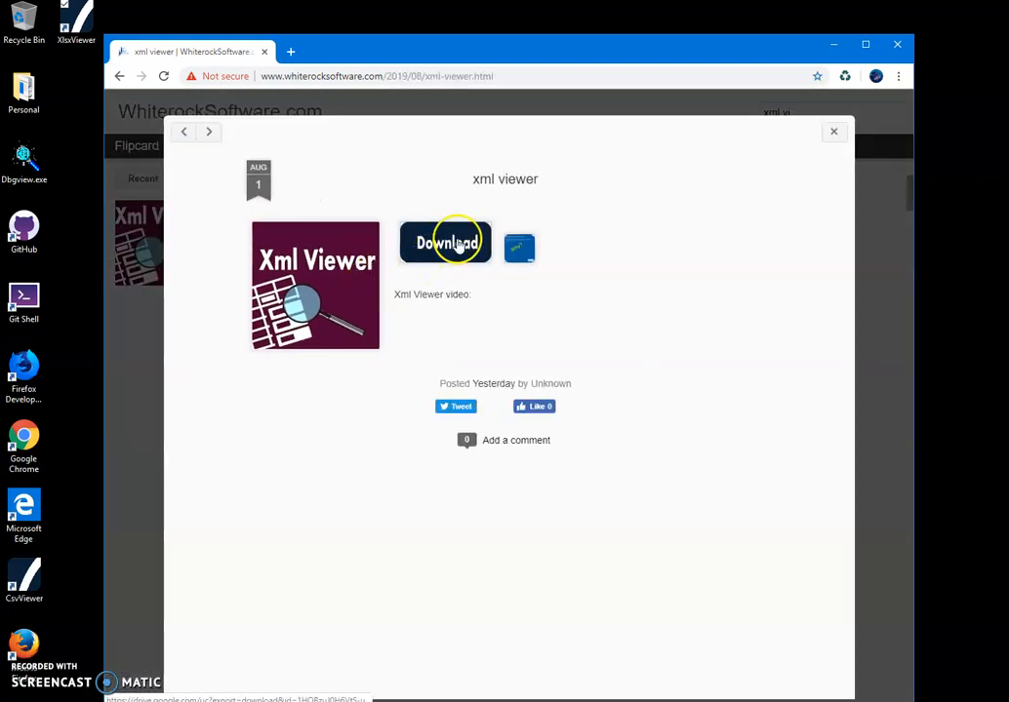
- Download XmlViewerSetup.zip and view its contents from the download bar
left_click(445, 242)
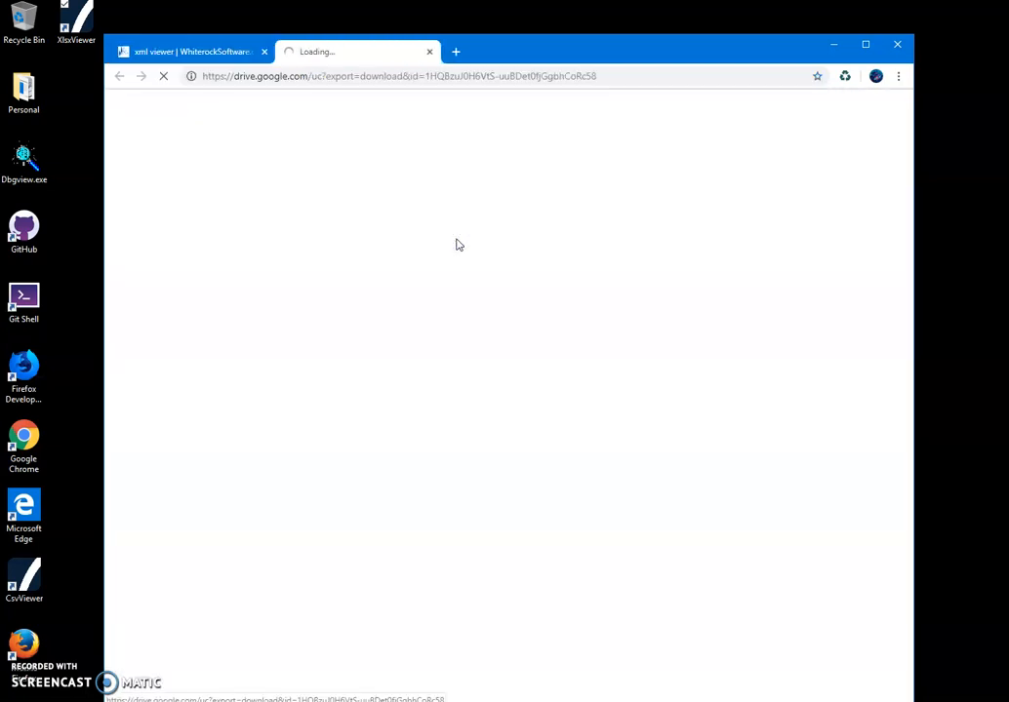
mouse_move(433, 258)
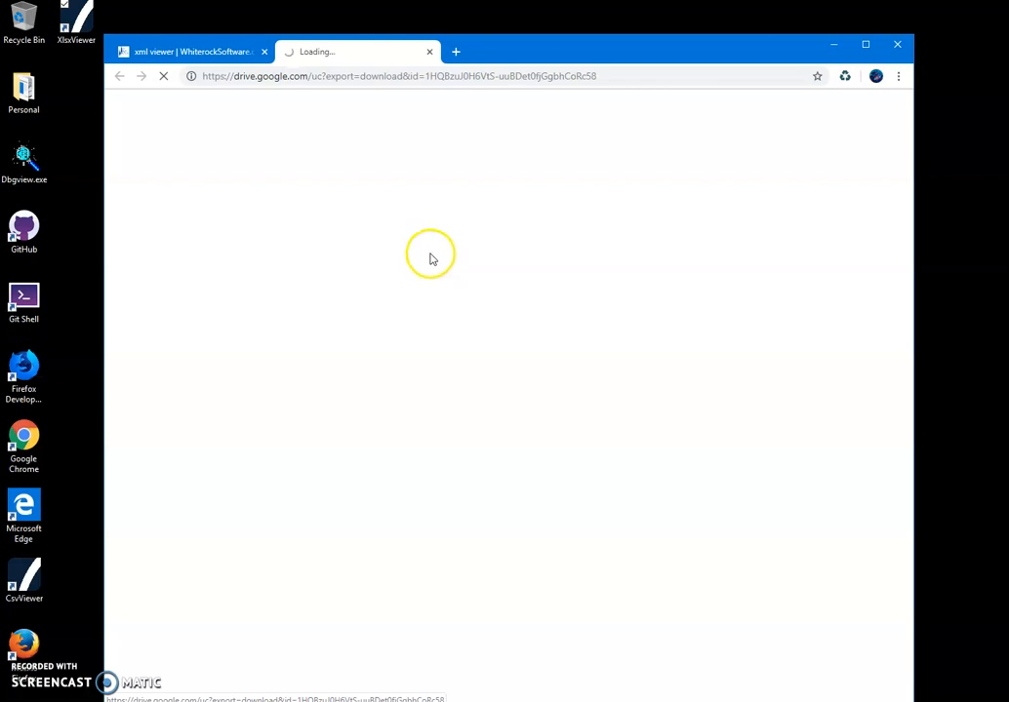
mouse_move(386, 355)
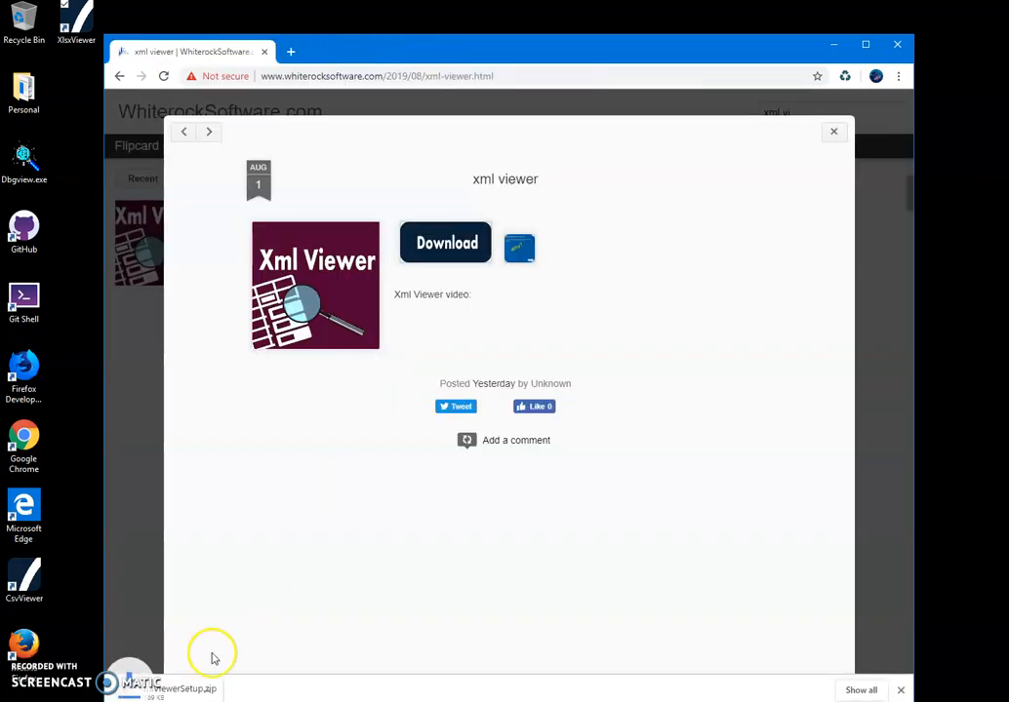
left_click(515, 441)
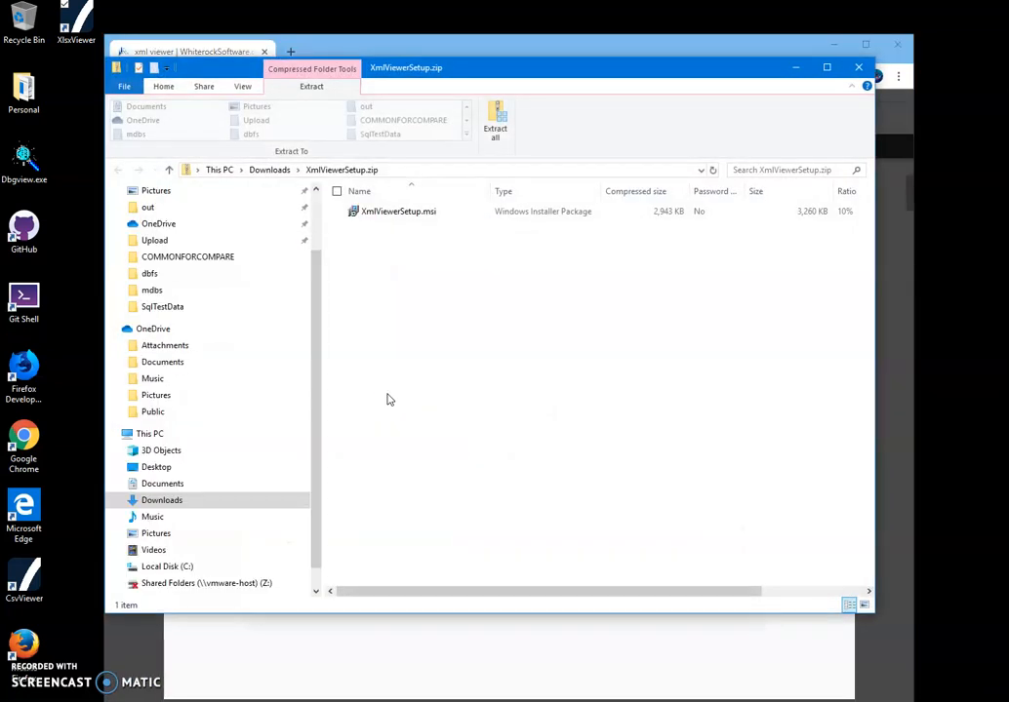
- Run XmlViewerSetup.msi past the SmartScreen warning via More info > Run anyway
left_click(398, 210)
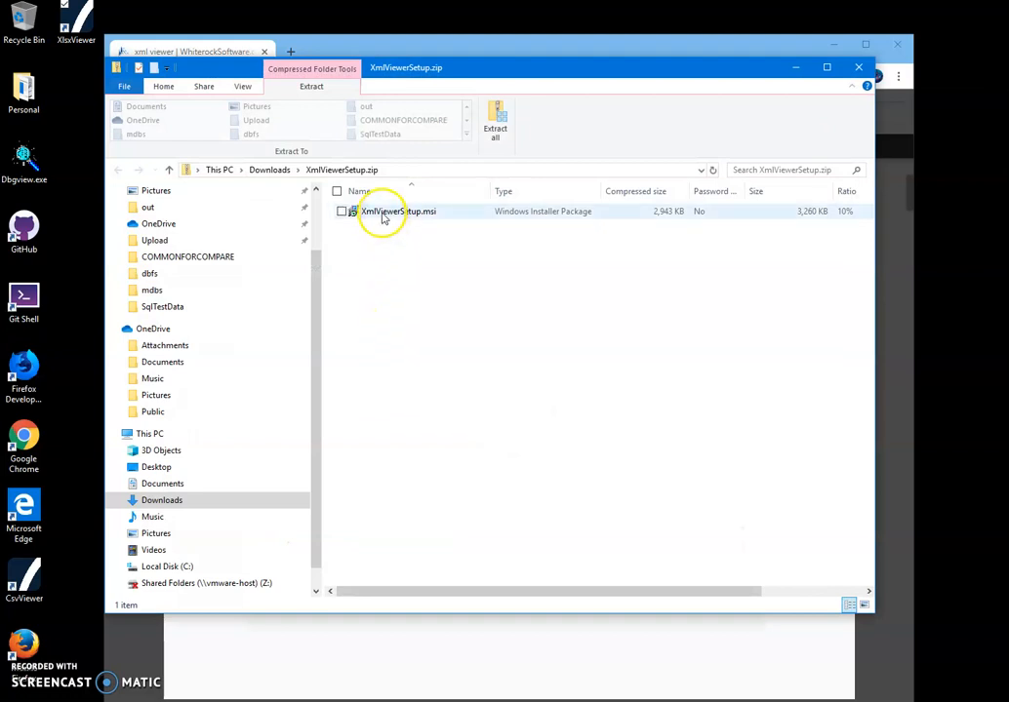
double_click(394, 211)
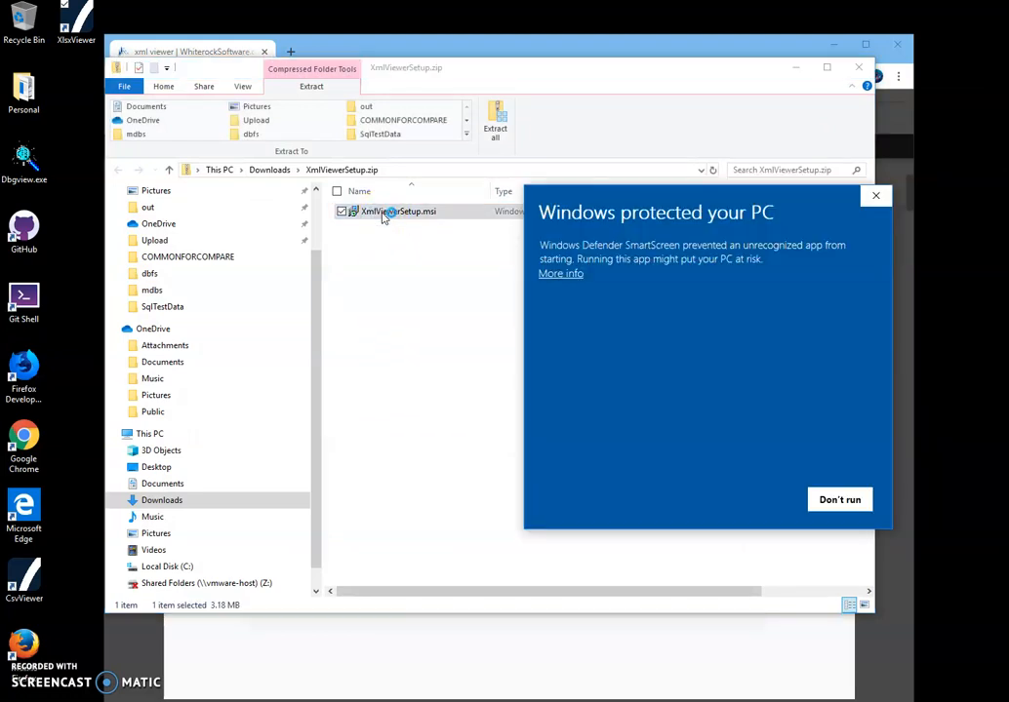
left_click(560, 274)
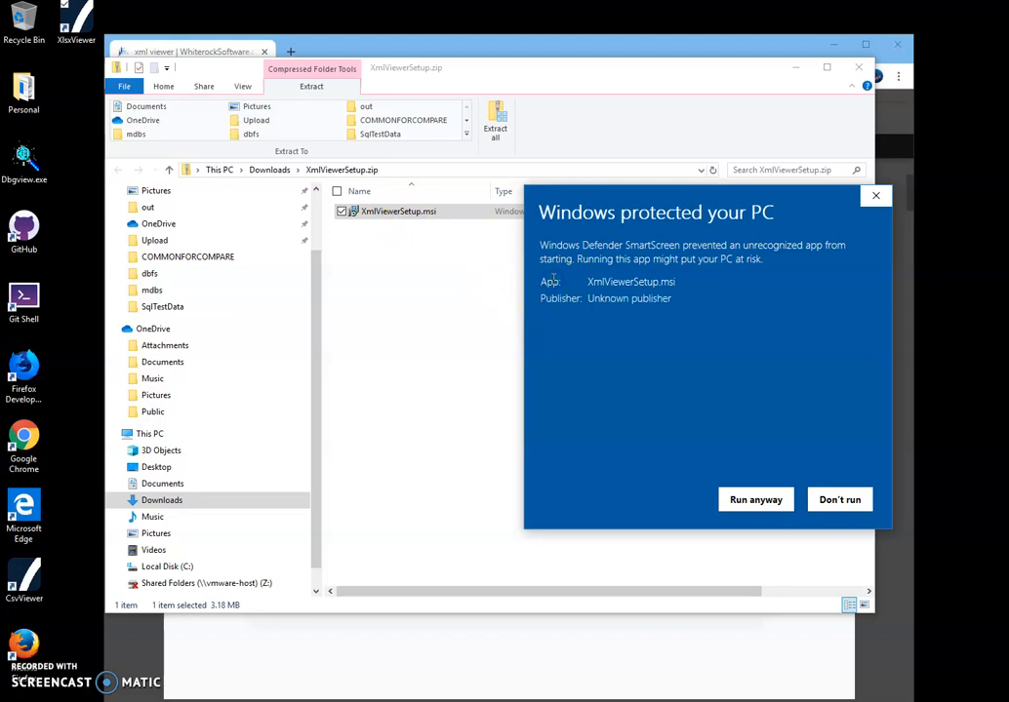
mouse_move(687, 304)
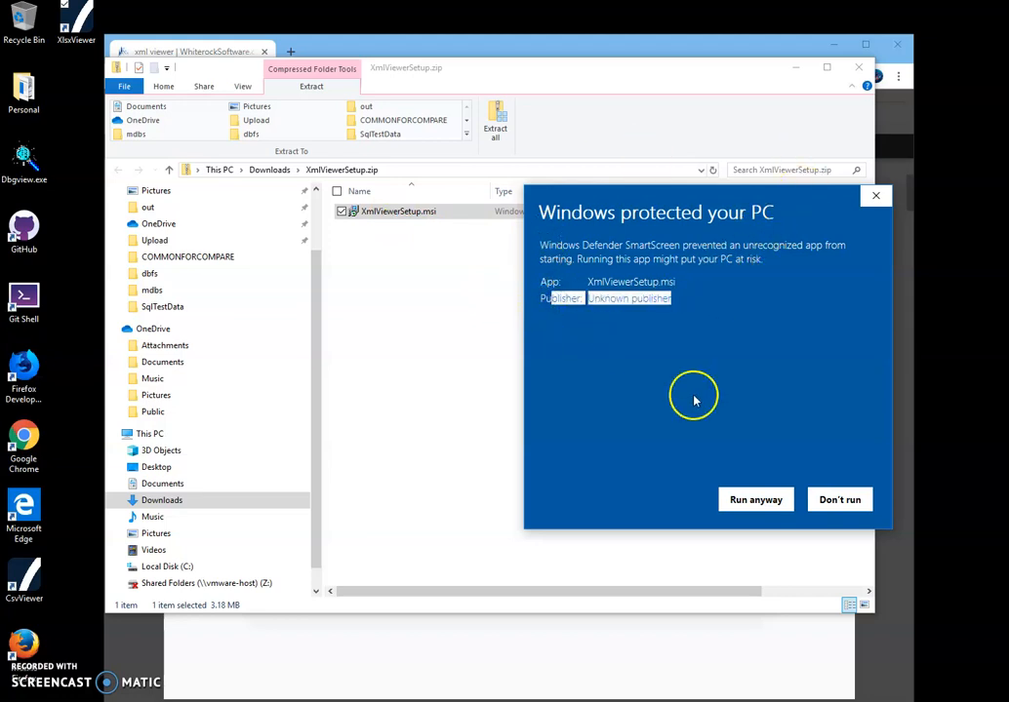
left_click(755, 500)
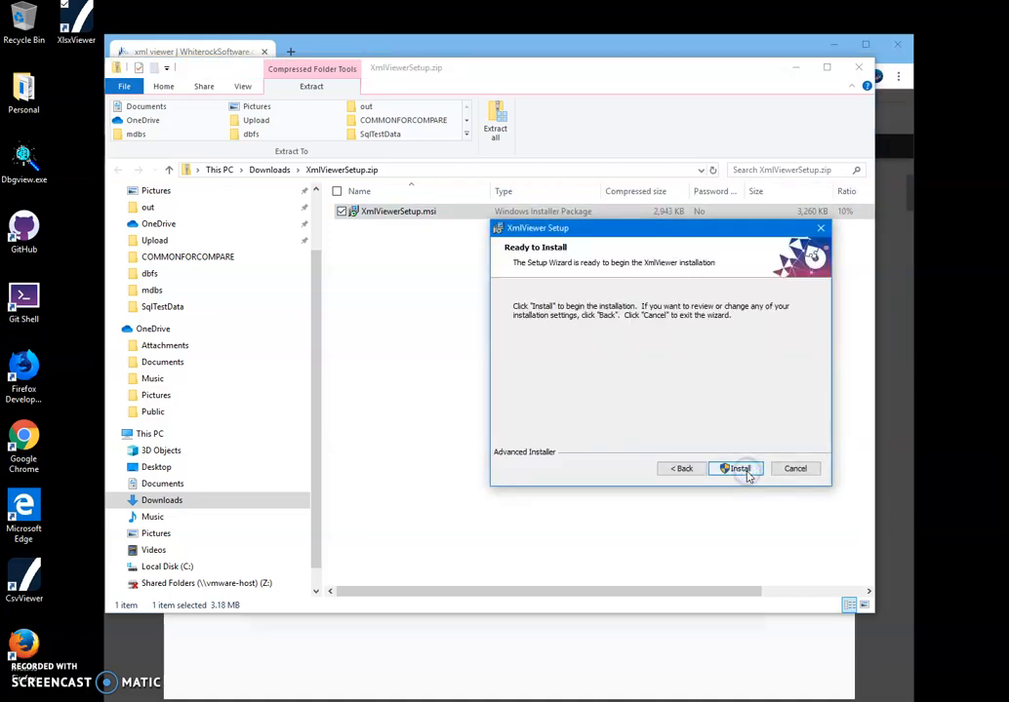
- Install XML Viewer, approving the changes prompt, so its desktop shortcut appears
left_click(737, 469)
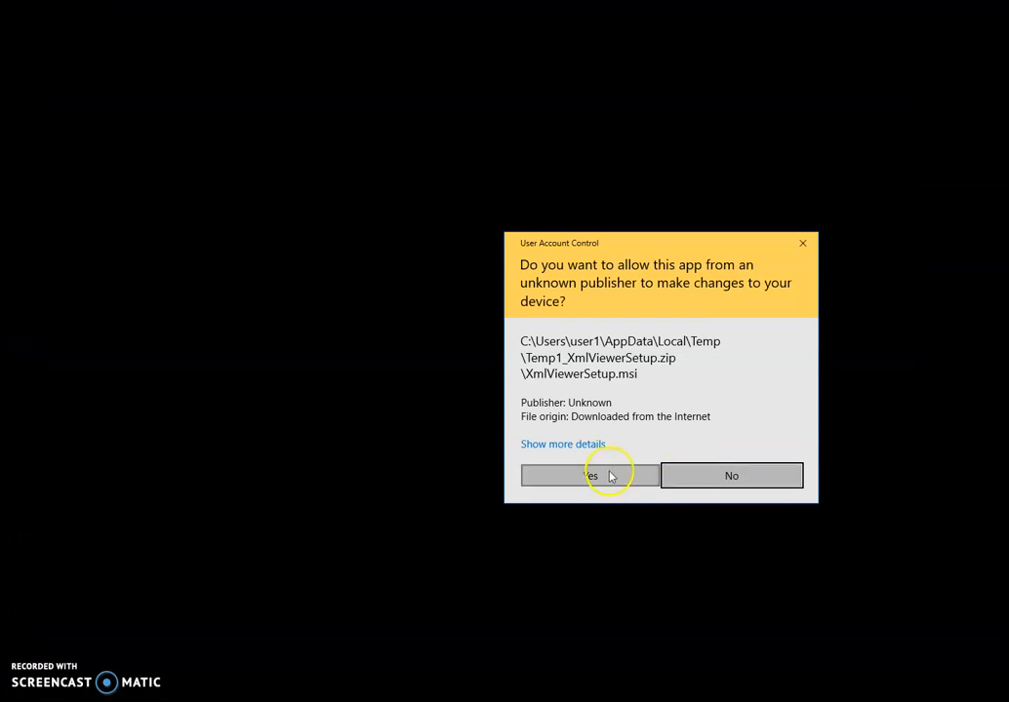
left_click(589, 476)
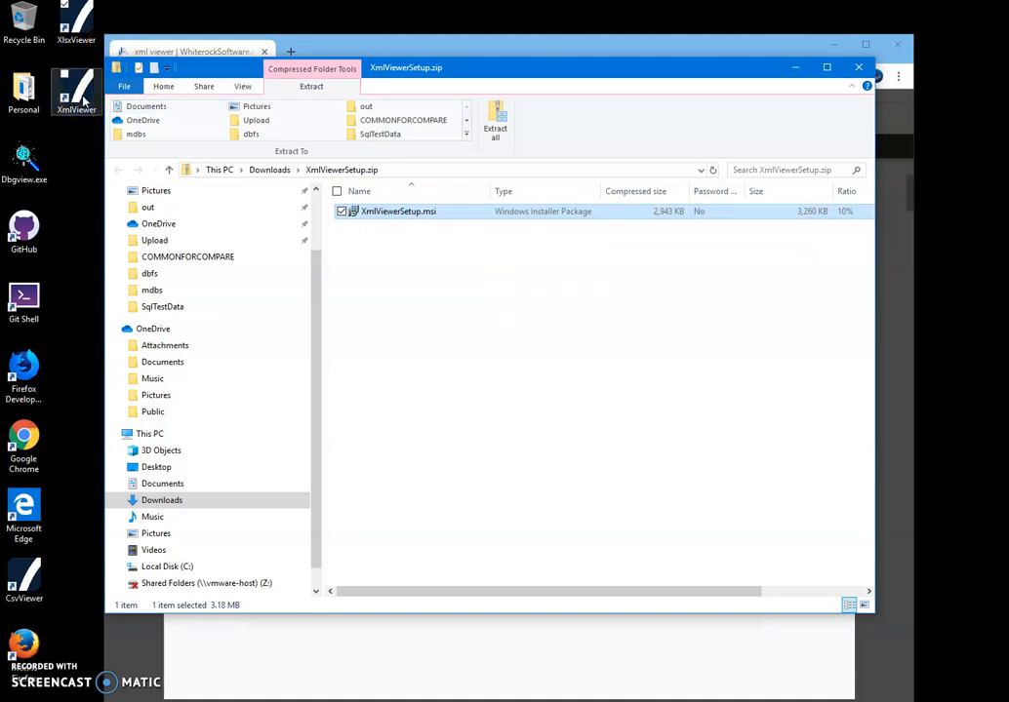
mouse_move(738, 54)
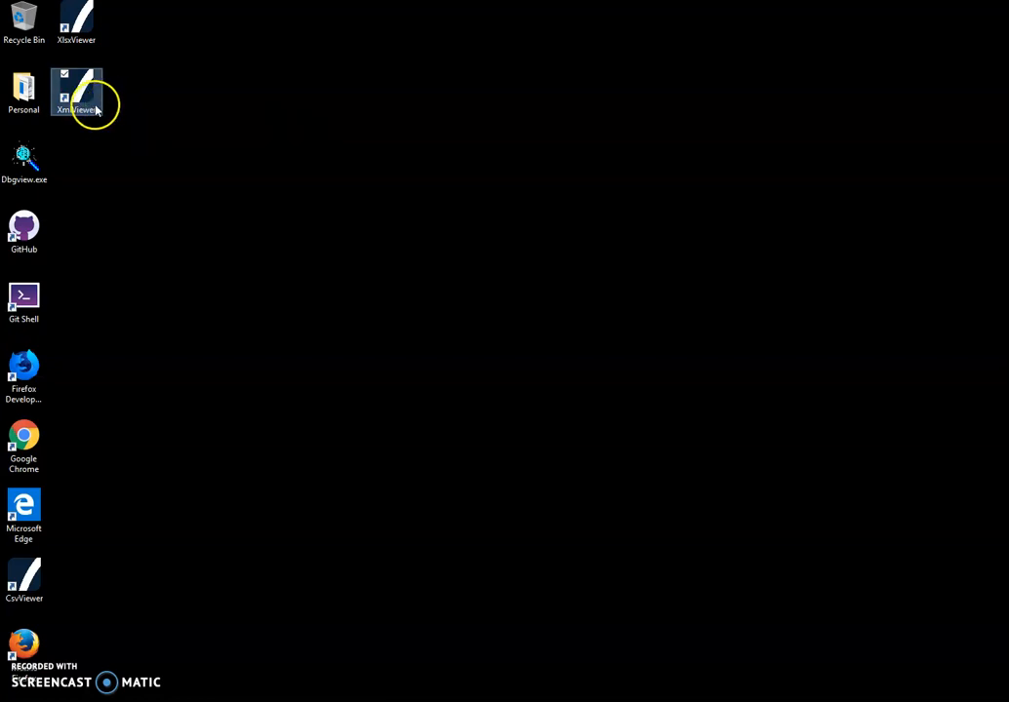
- Launch XmlViewer from the desktop and select States.xml as the input file
double_click(76, 94)
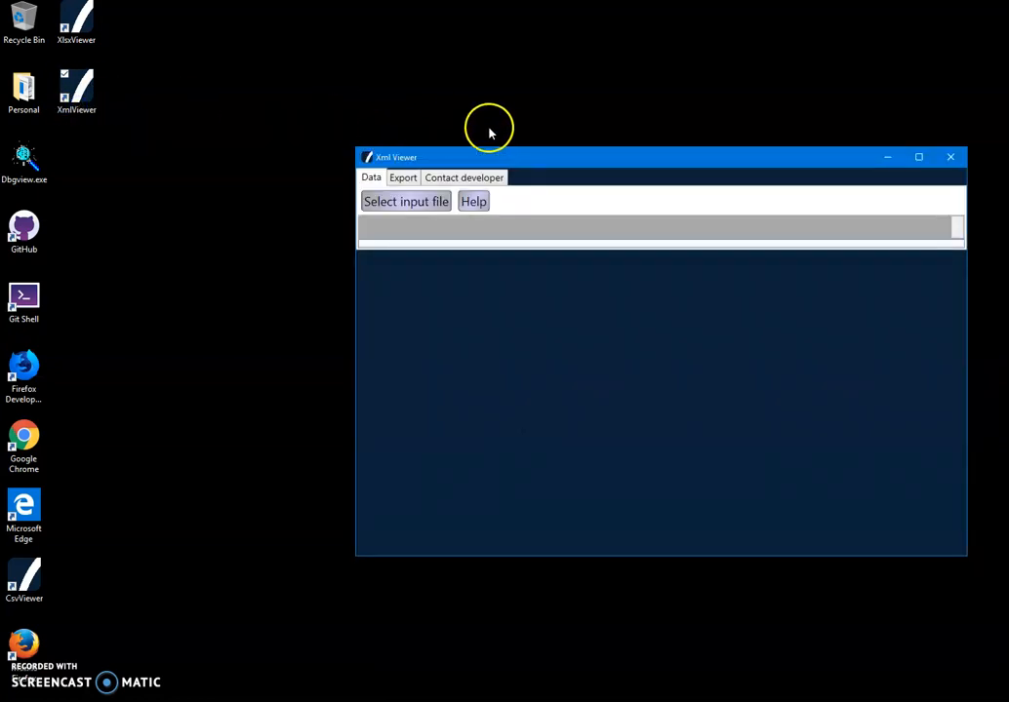
left_click(406, 201)
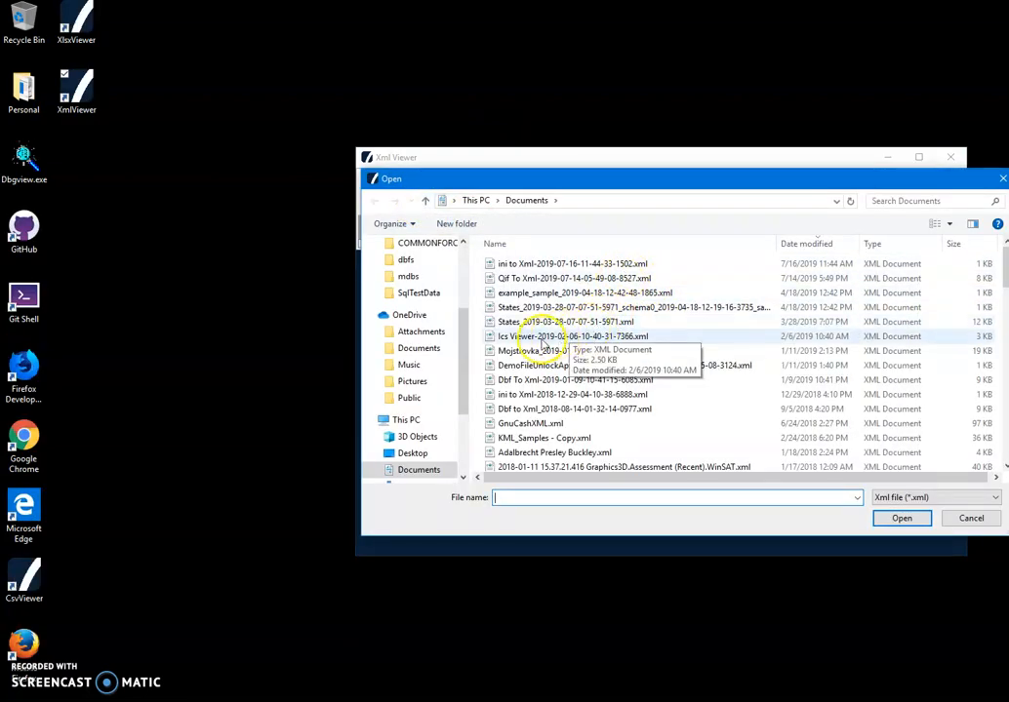
left_click(568, 322)
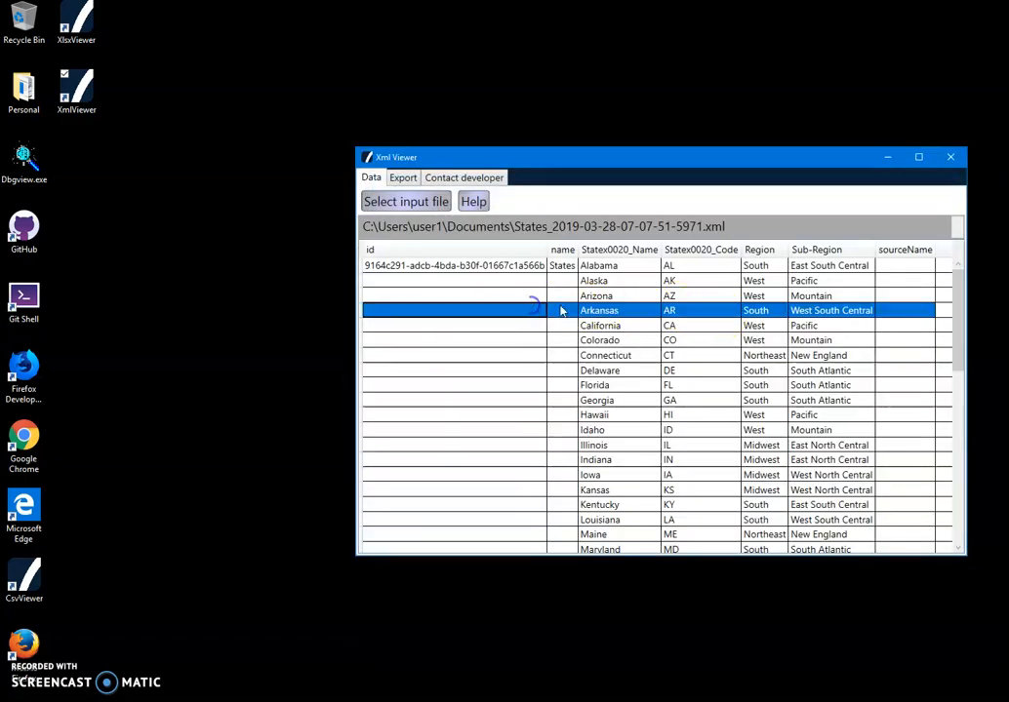
- Load States.xml so its names, codes, regions and sub-regions show as a sortable table
scroll("down", 3)
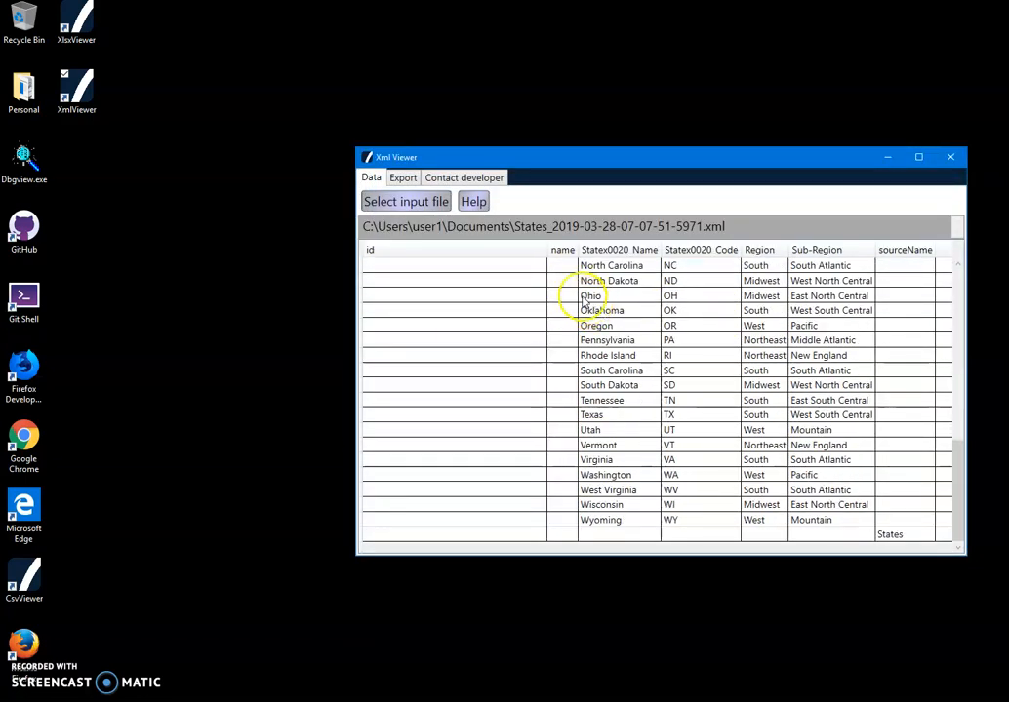
left_click(406, 201)
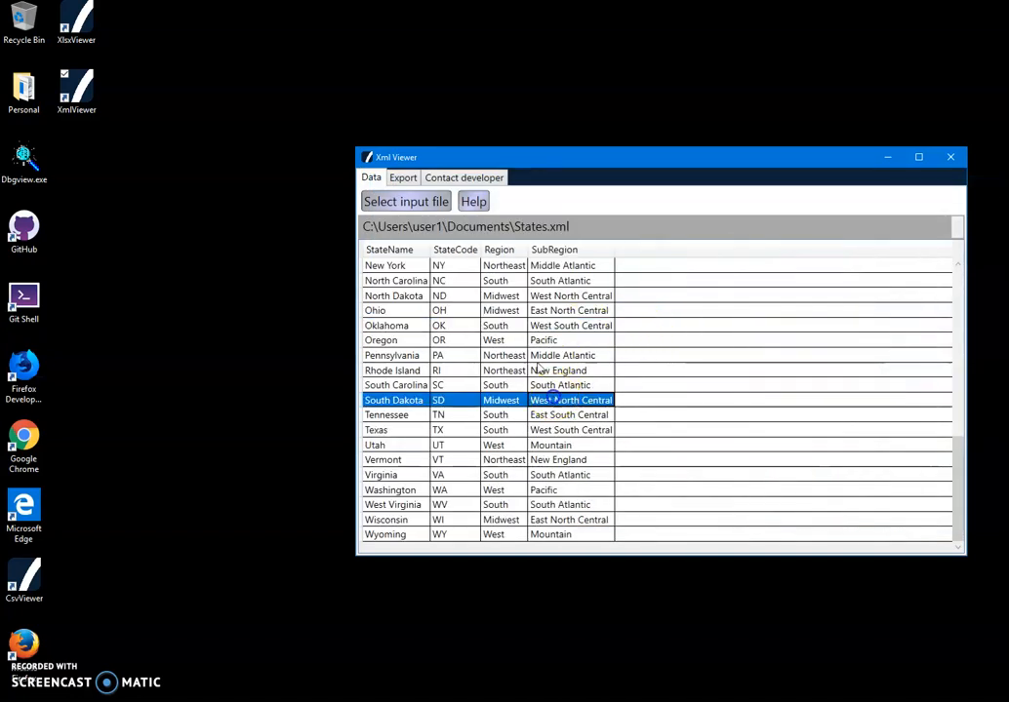
left_click(390, 250)
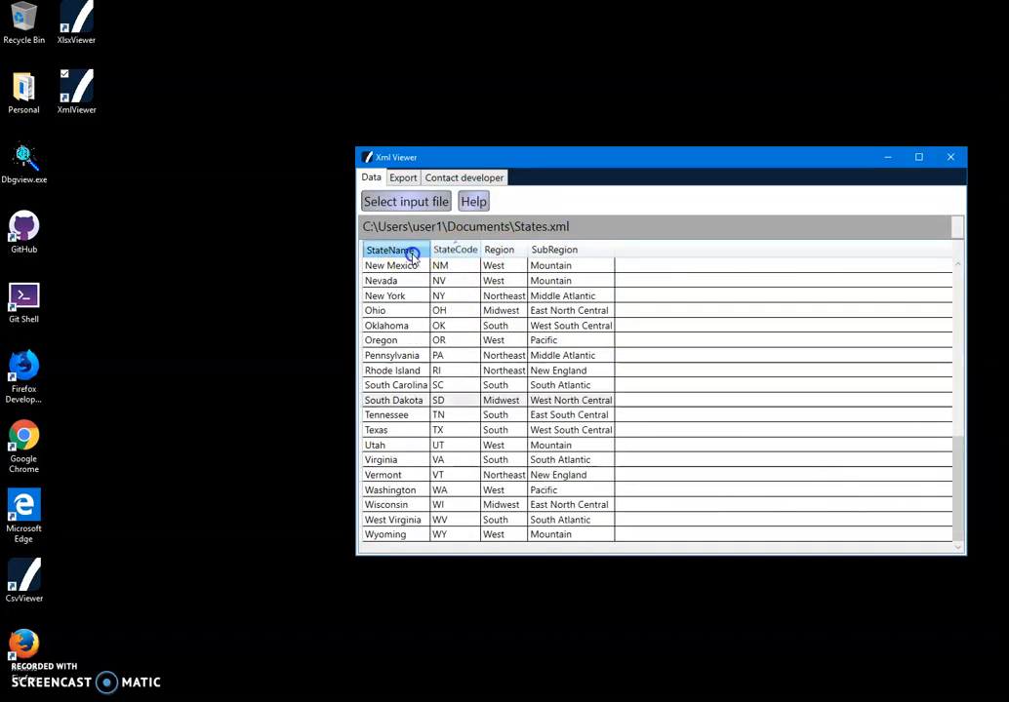
left_click(402, 178)
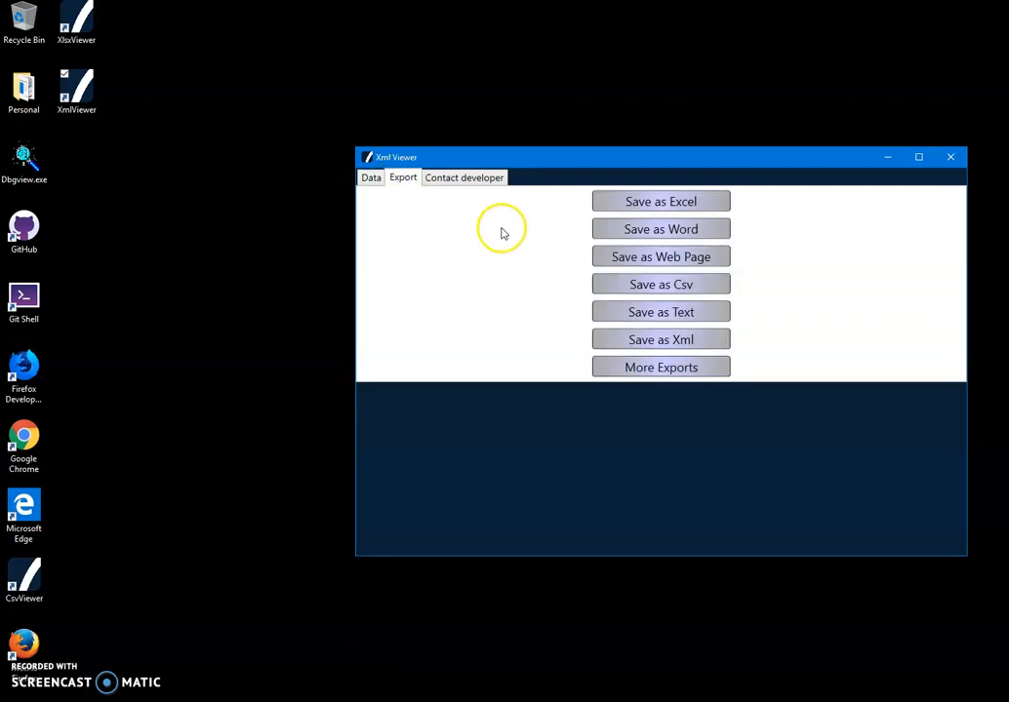
mouse_move(654, 207)
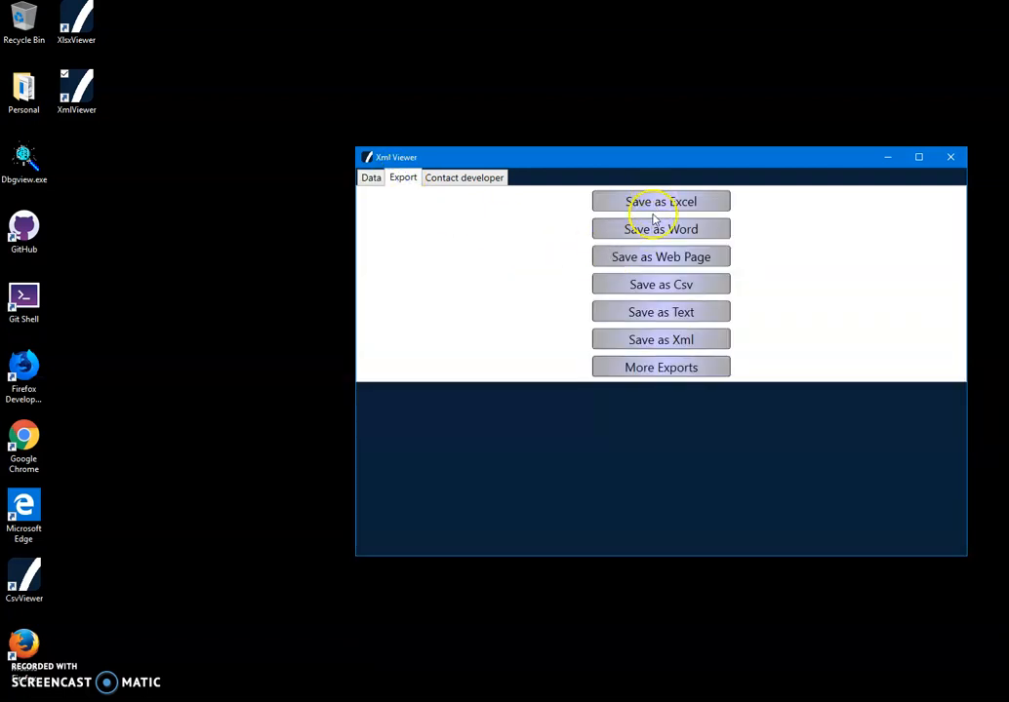
mouse_move(659, 285)
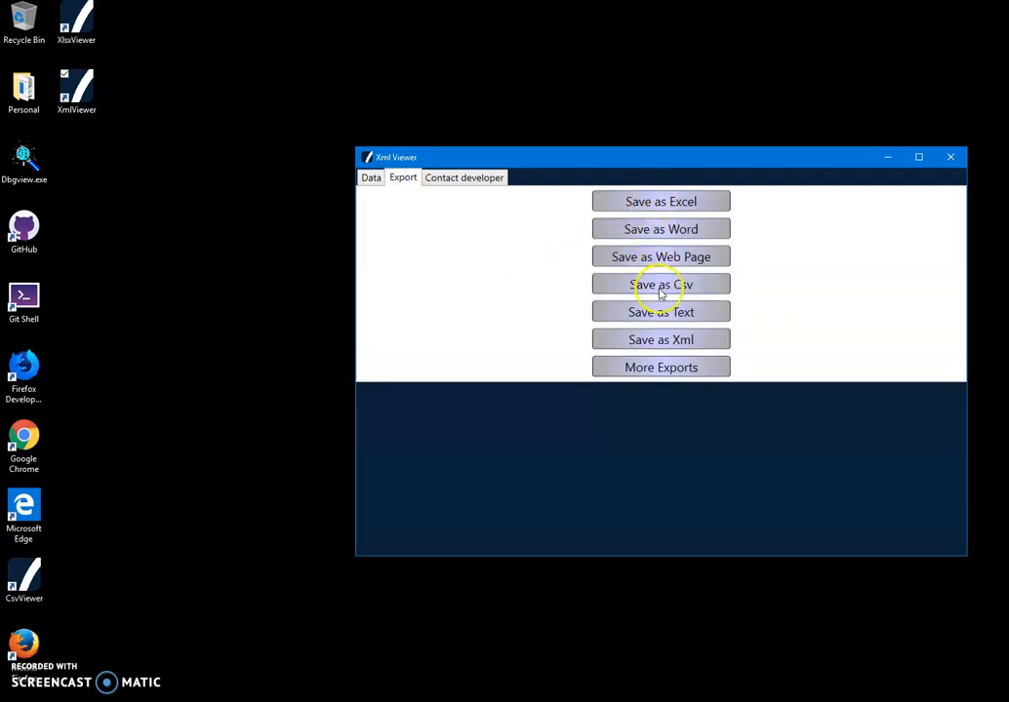
mouse_move(433, 213)
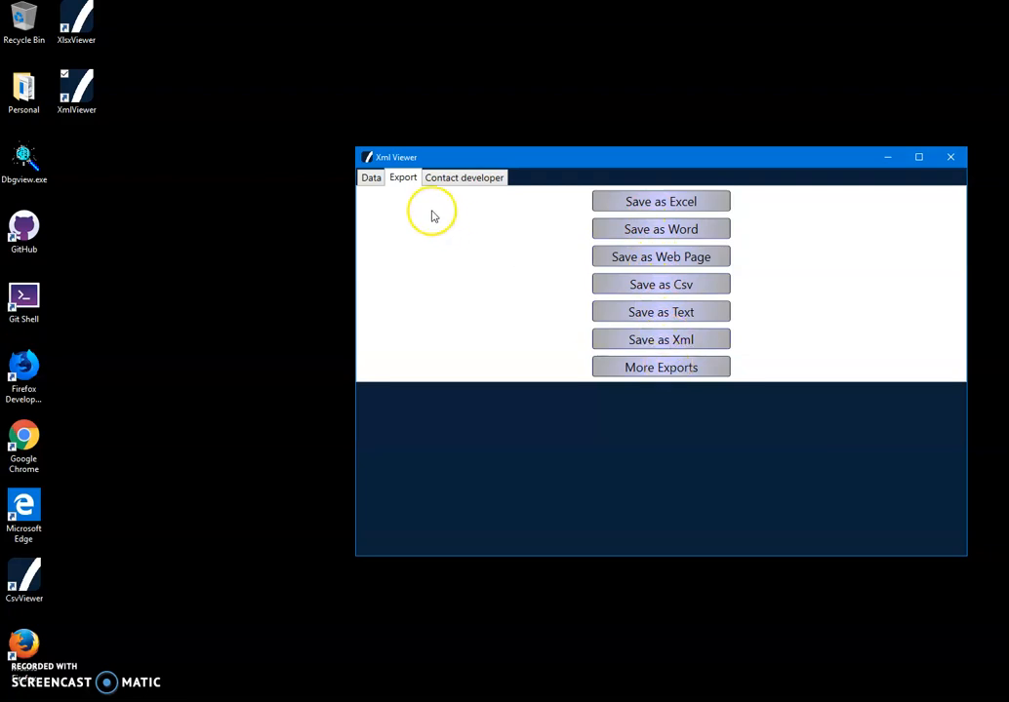
- Return to the Data view and sort the States table by the SubRegion column
left_click(371, 178)
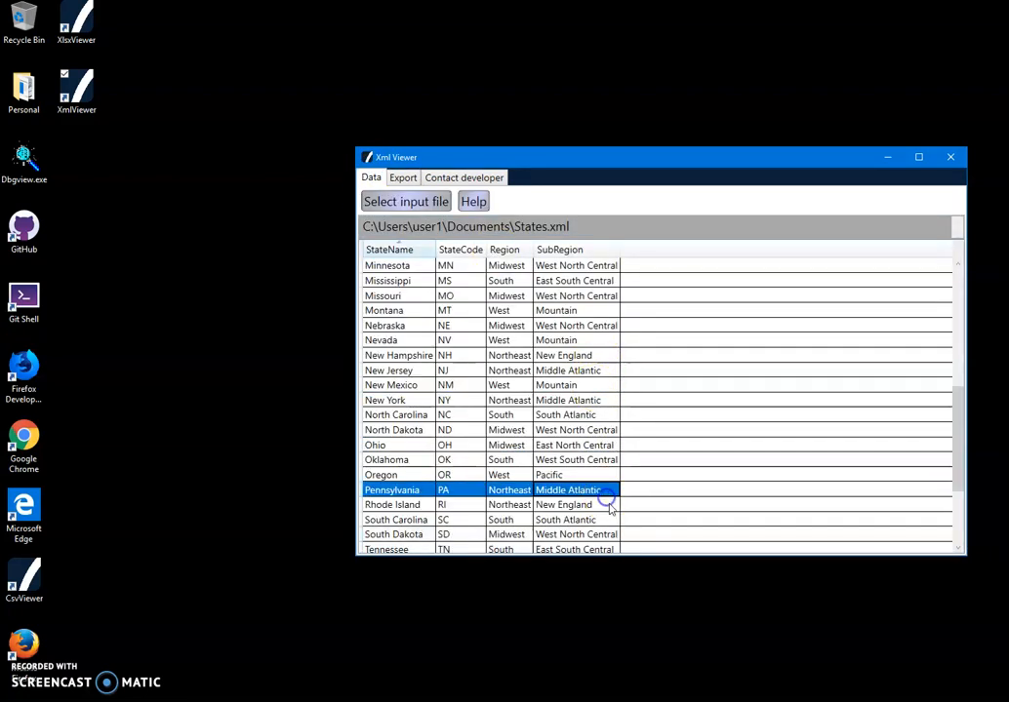
left_click(558, 250)
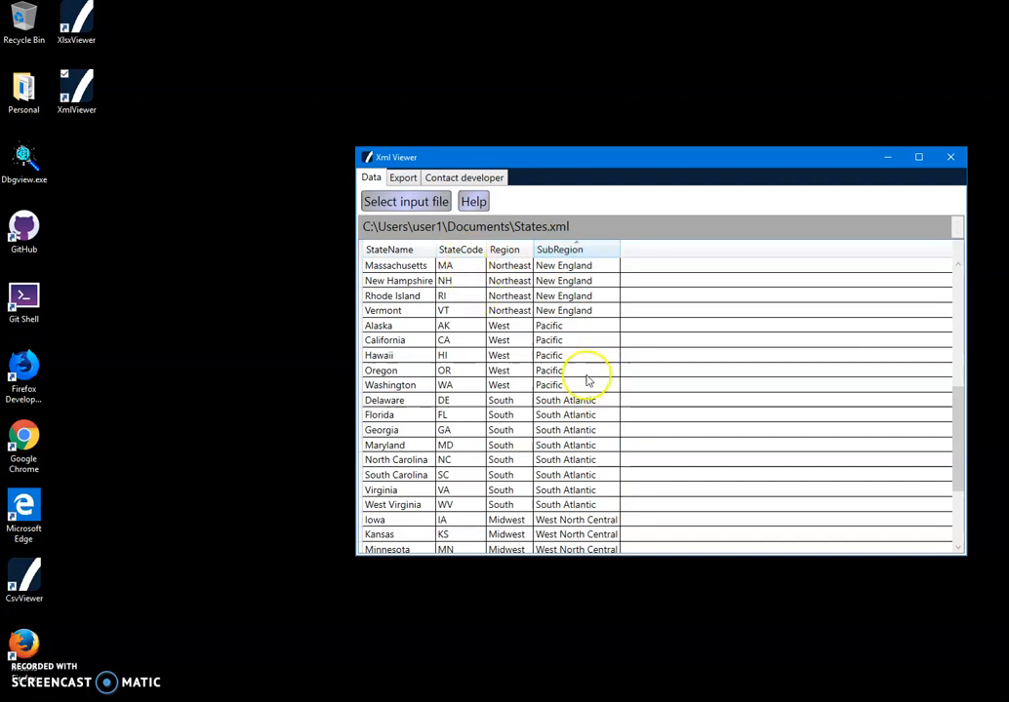
mouse_move(585, 381)
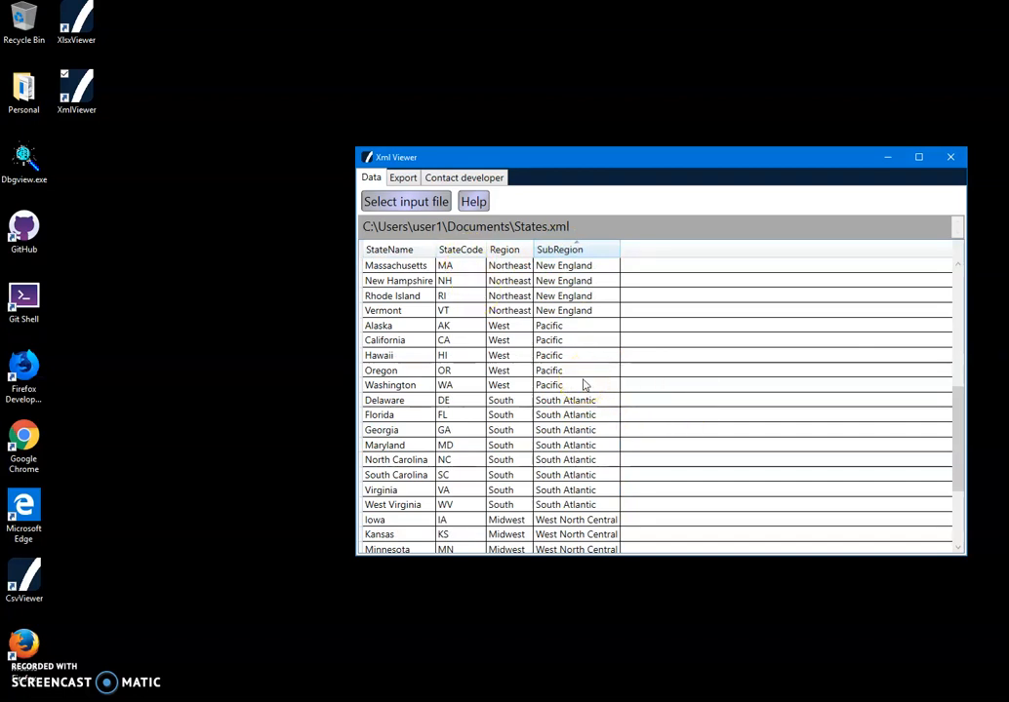
mouse_move(949, 156)
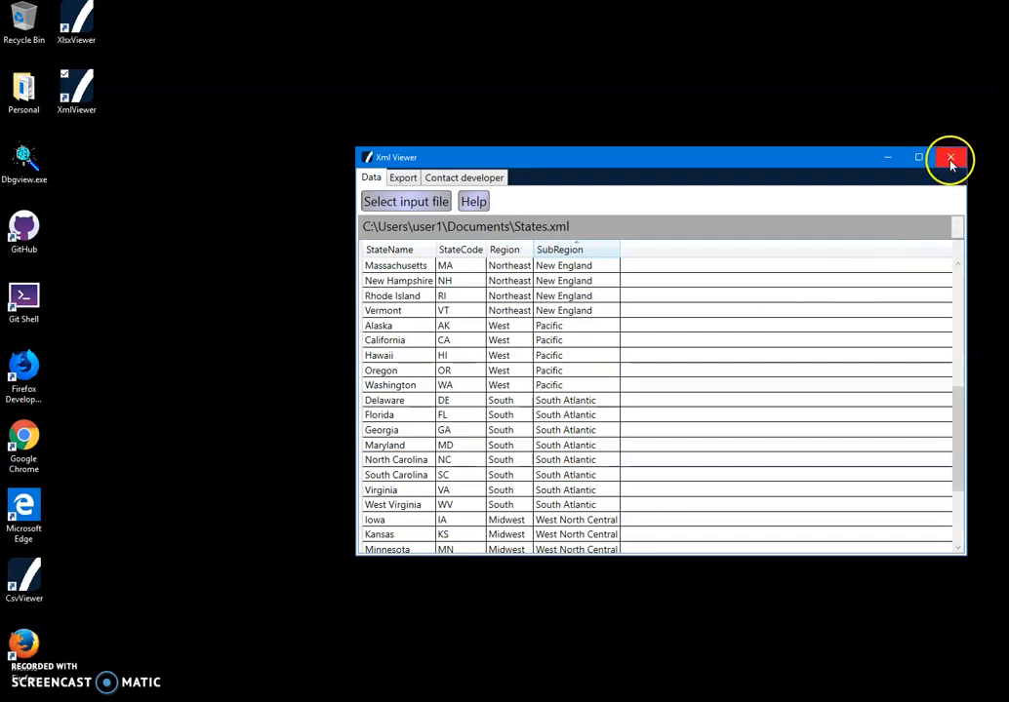
- Close Xml Viewer and bring up the context menu for States.xml under Recent files
left_click(948, 157)
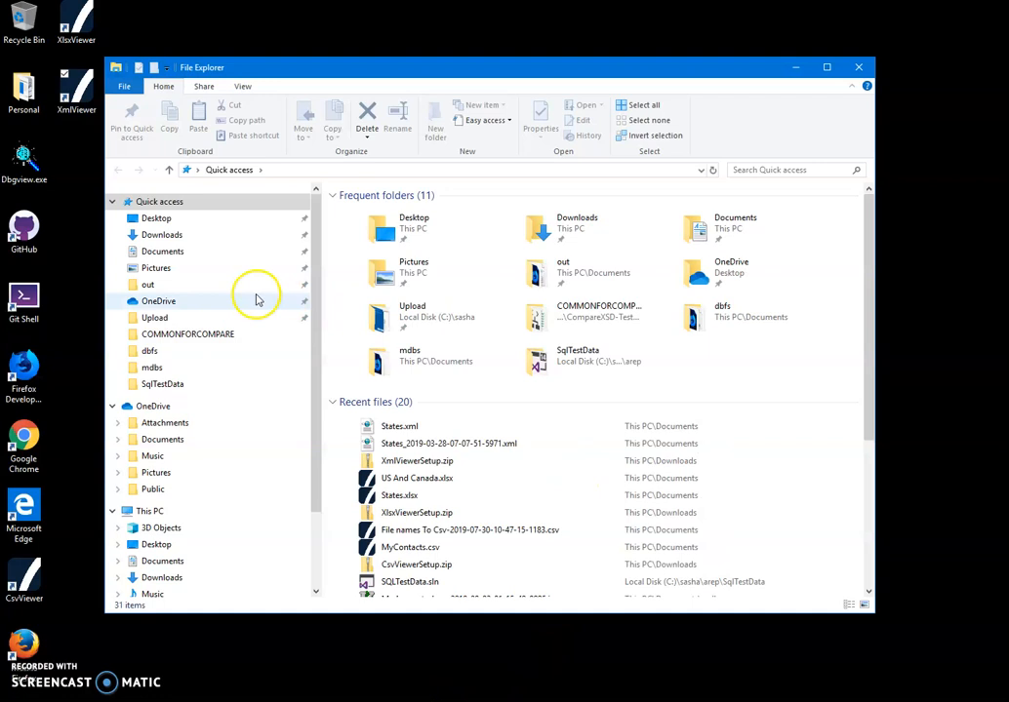
right_click(398, 426)
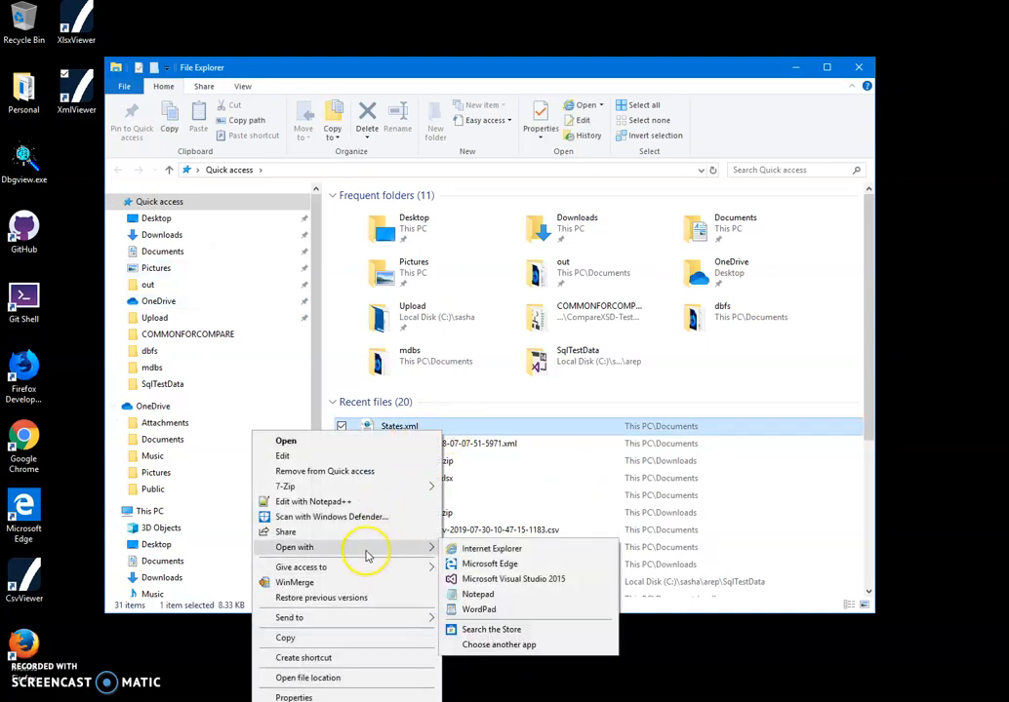
mouse_move(530, 643)
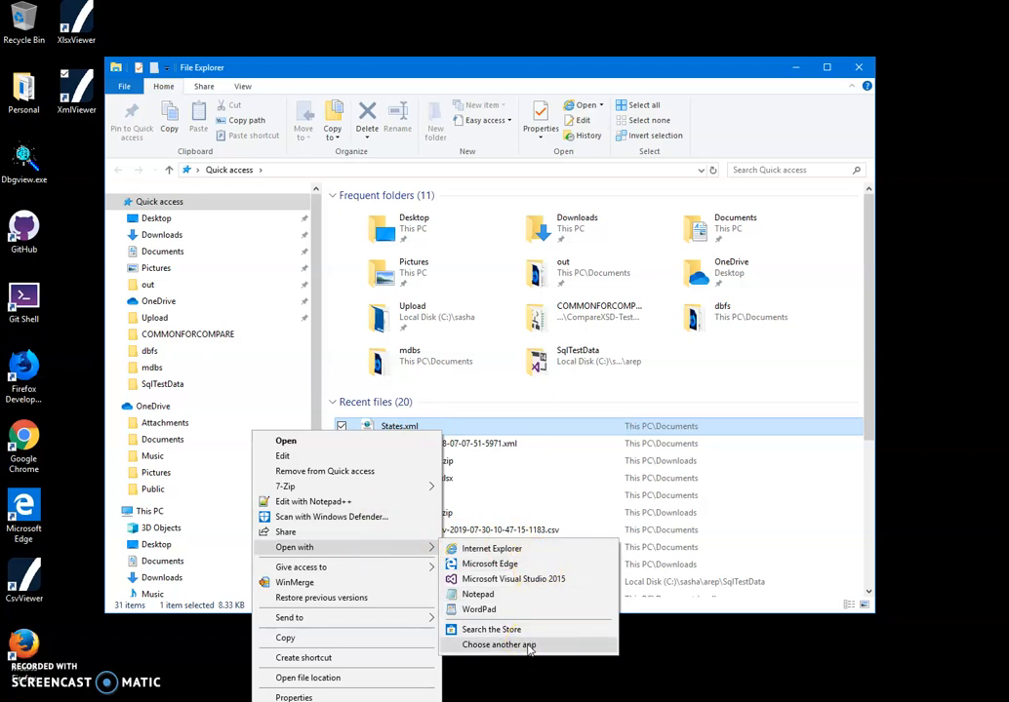
- Choose another app for States.xml and look for one elsewhere on this PC
left_click(499, 644)
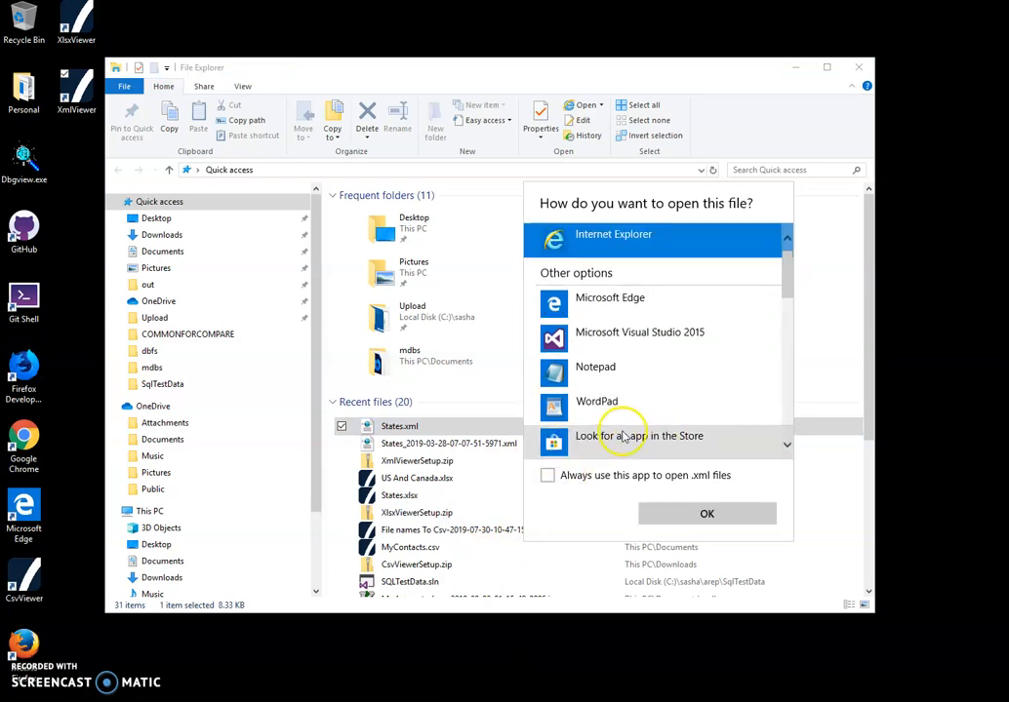
scroll("down", 3)
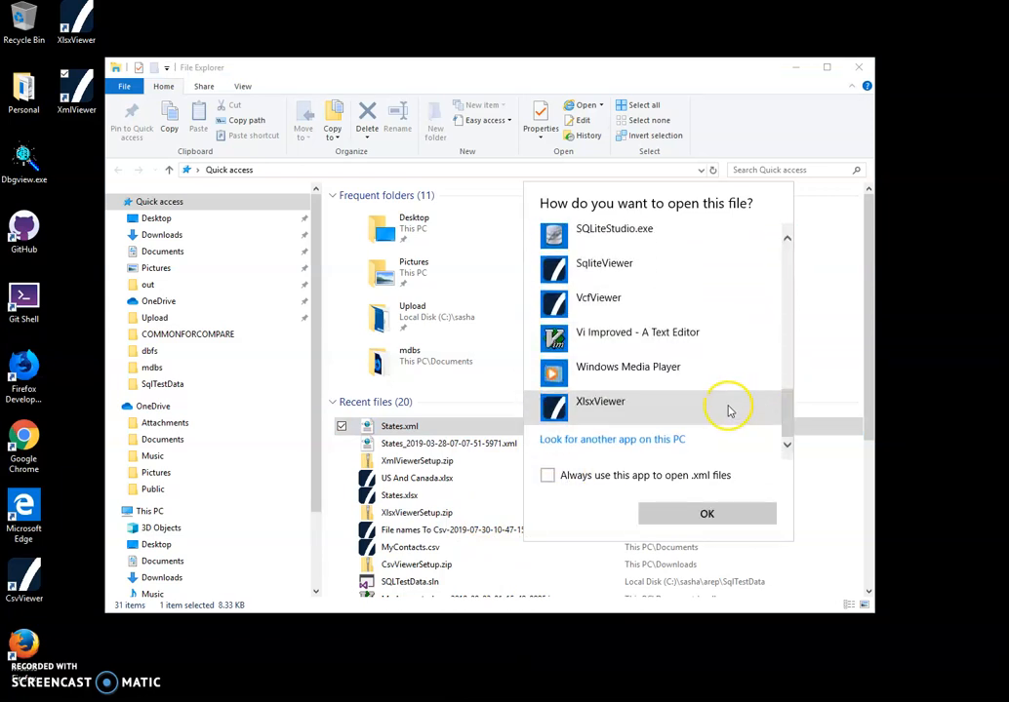
left_click(613, 439)
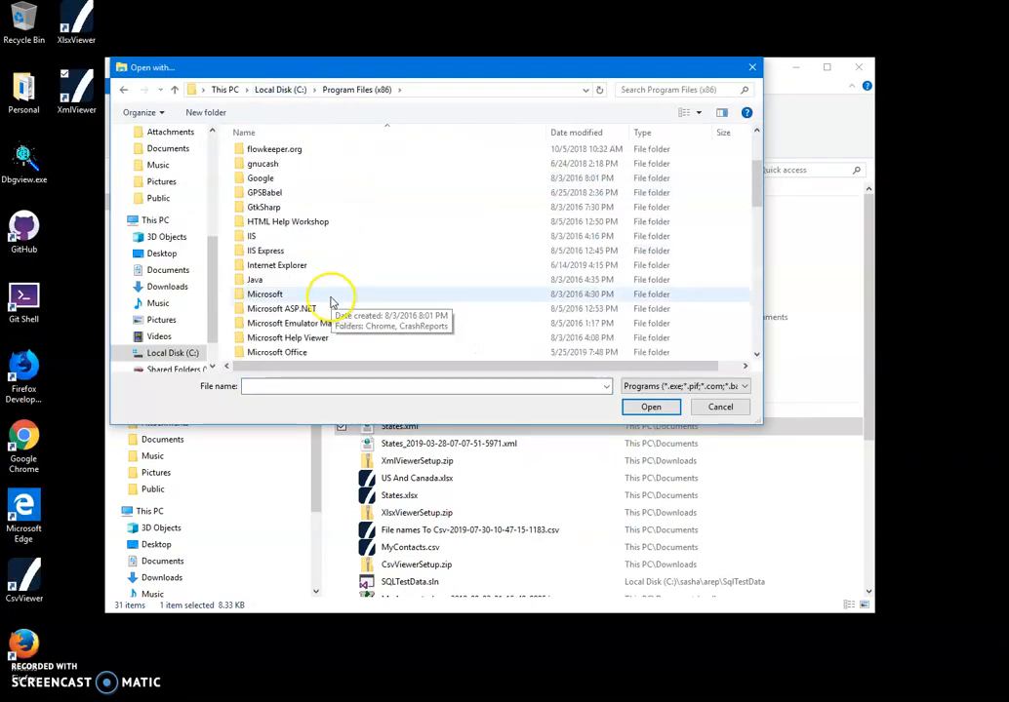
- Browse Program Files (x86) > WhiterockSoftware > XmlViewer and pick the XmlViewer executable
scroll("down", 3)
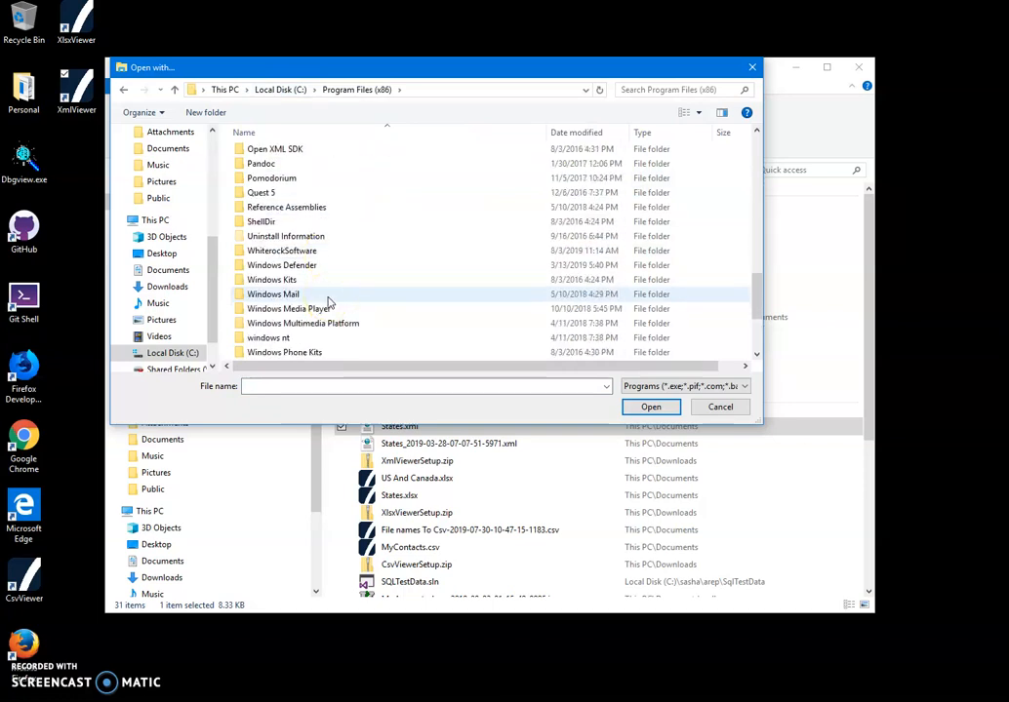
double_click(283, 250)
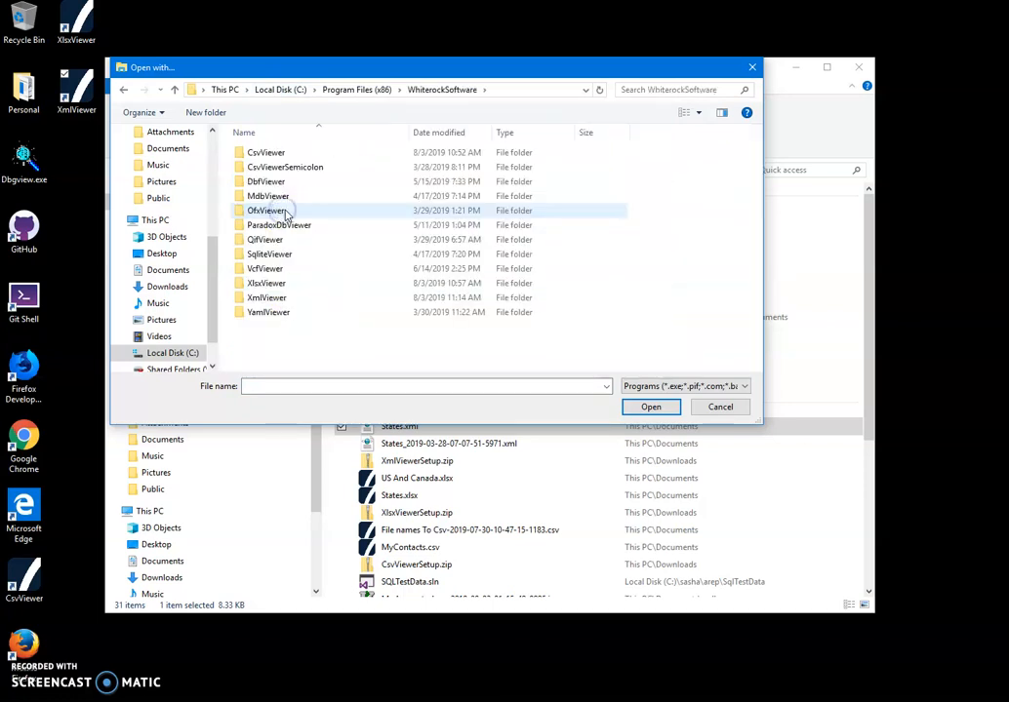
double_click(267, 297)
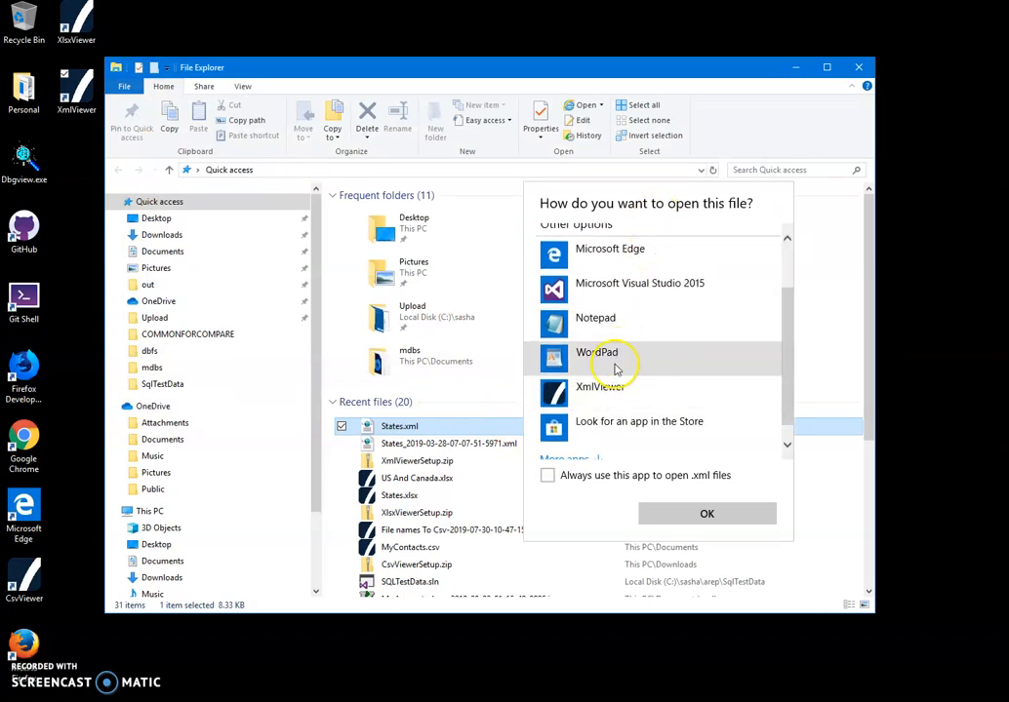
mouse_move(601, 391)
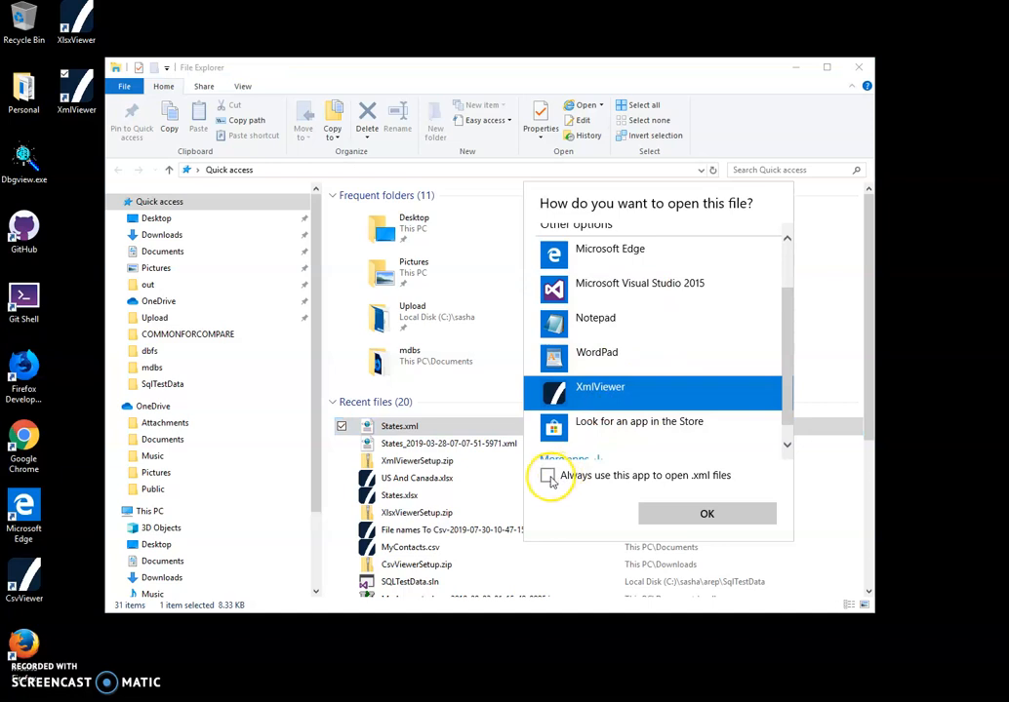
- Tick 'Always use this app to open .xml files' and confirm XmlViewer with OK
left_click(546, 476)
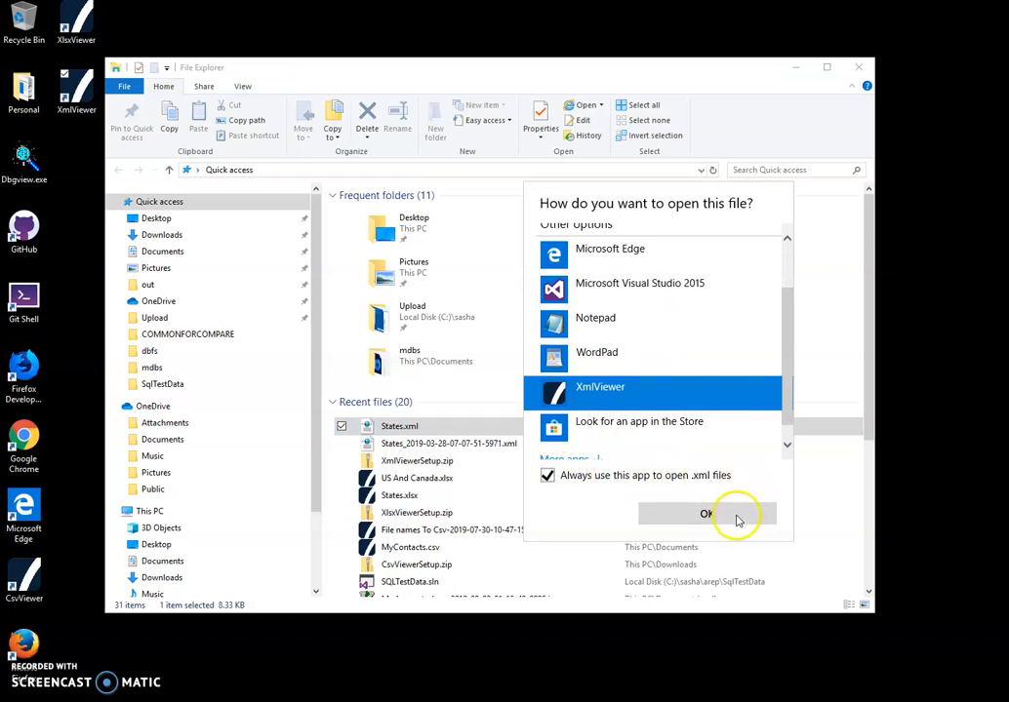
left_click(706, 515)
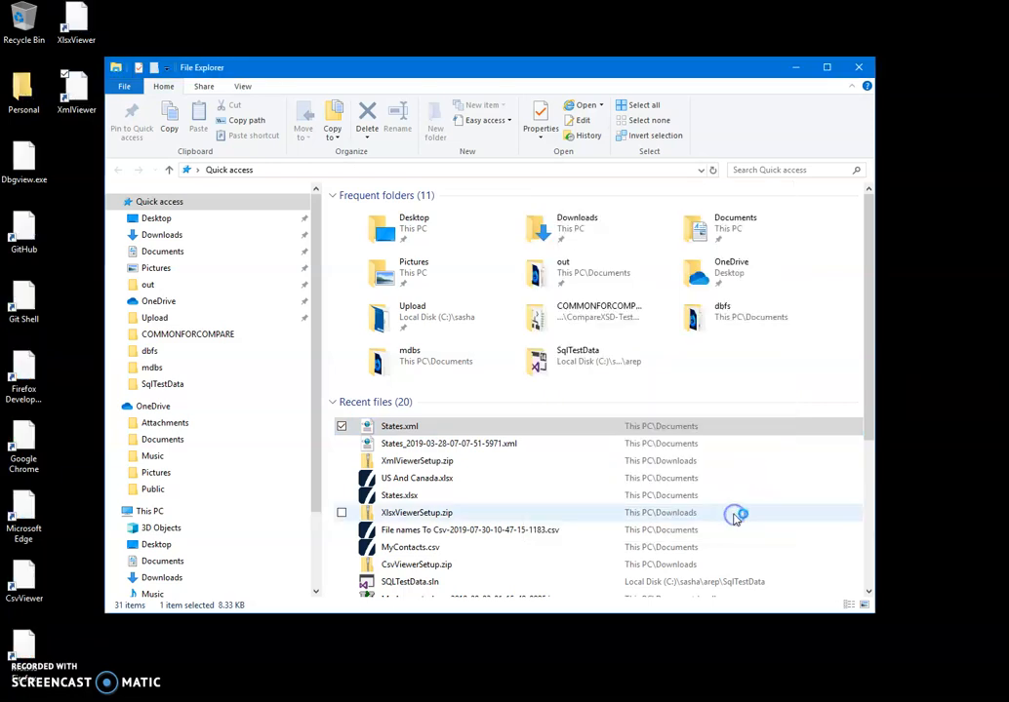
- Double-click States.xml so XML Viewer opens it directly, scrolling the table down to Wyoming
double_click(398, 425)
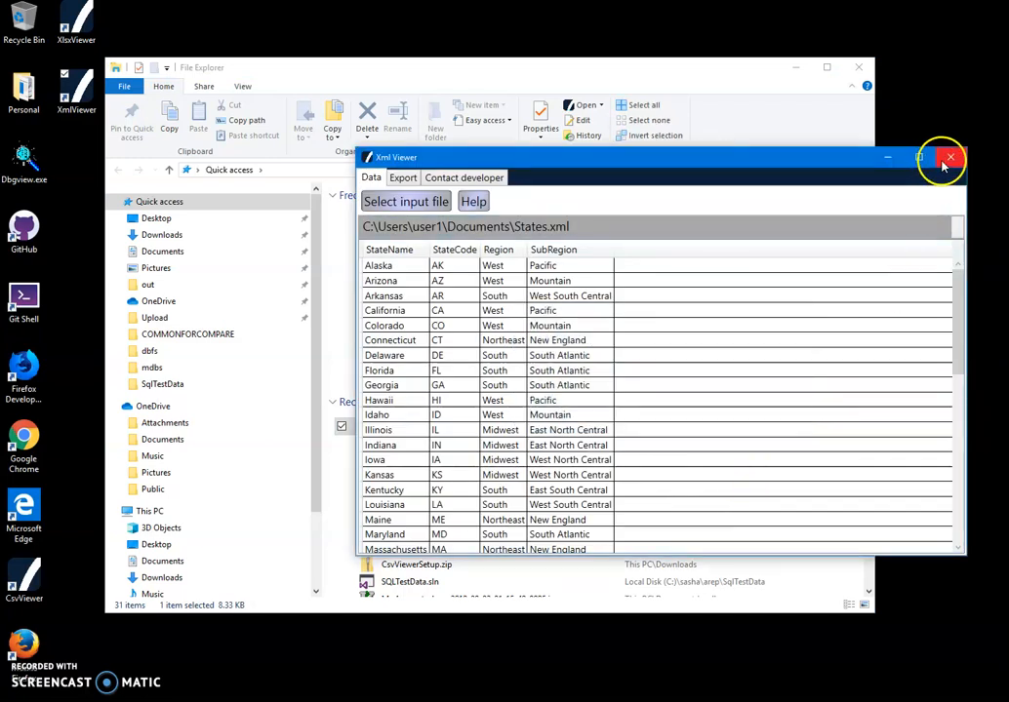
left_click(943, 156)
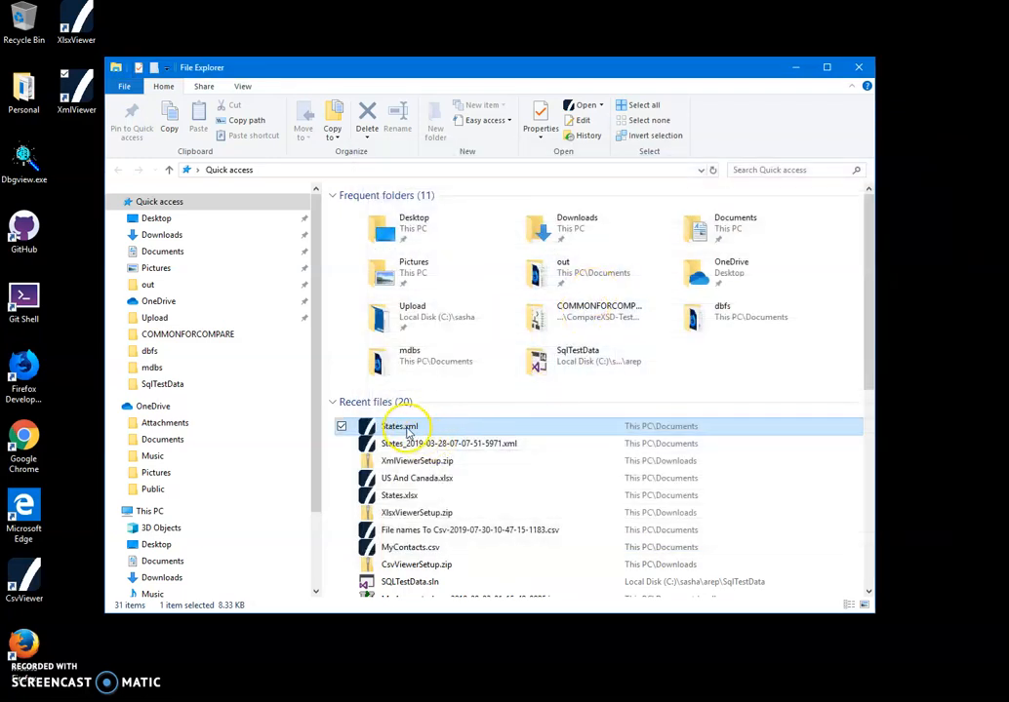
double_click(402, 426)
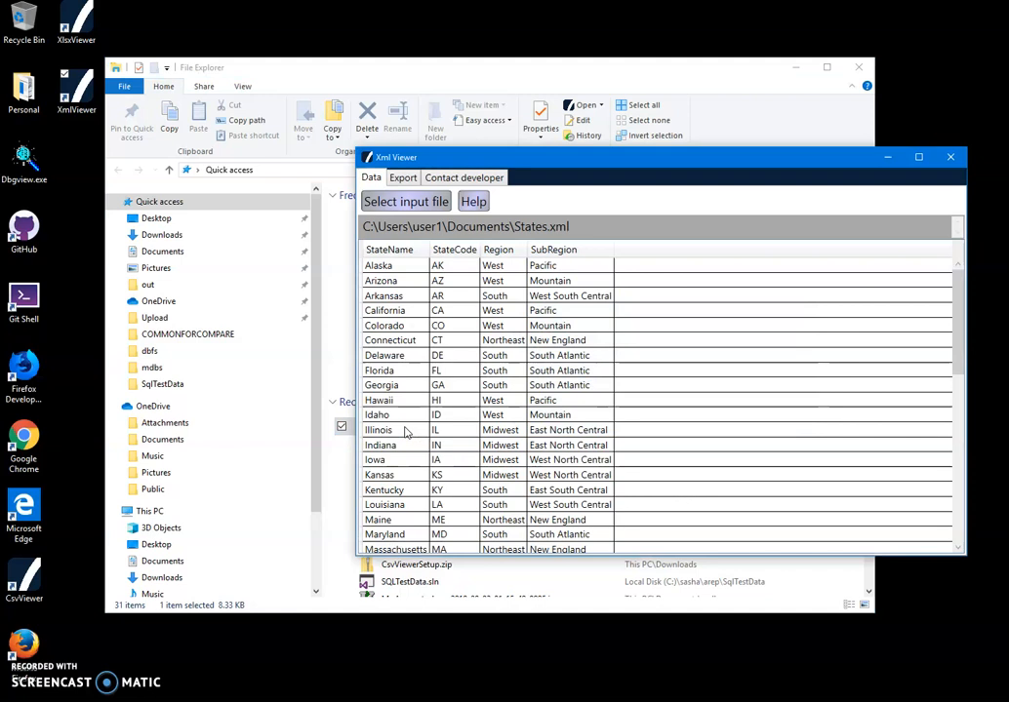
scroll("down", 3)
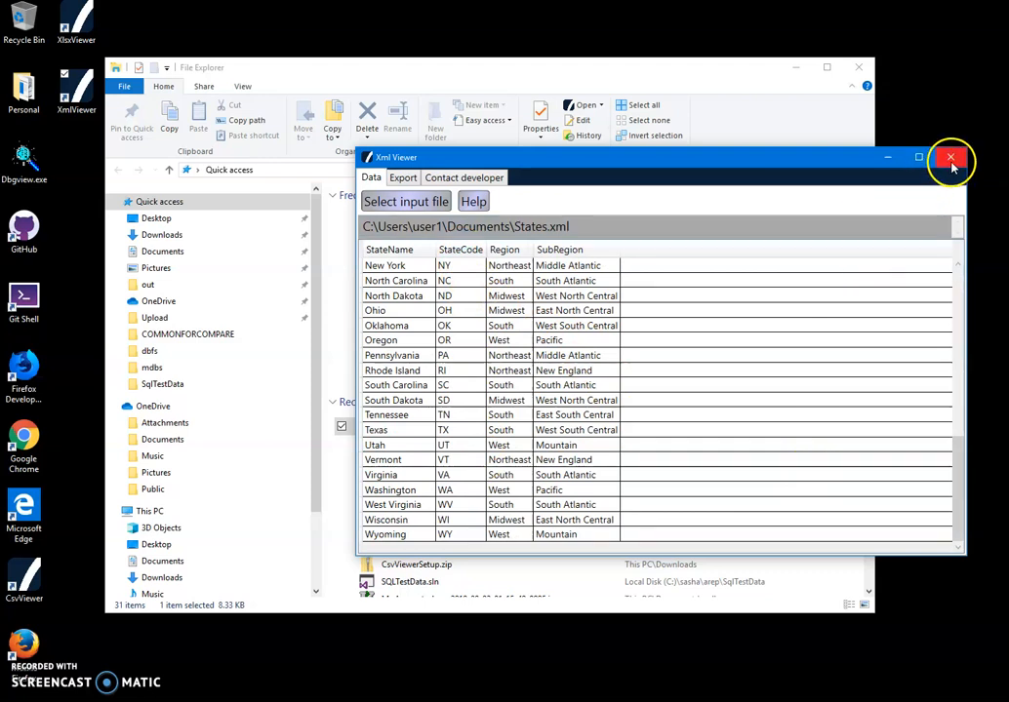
mouse_move(950, 156)
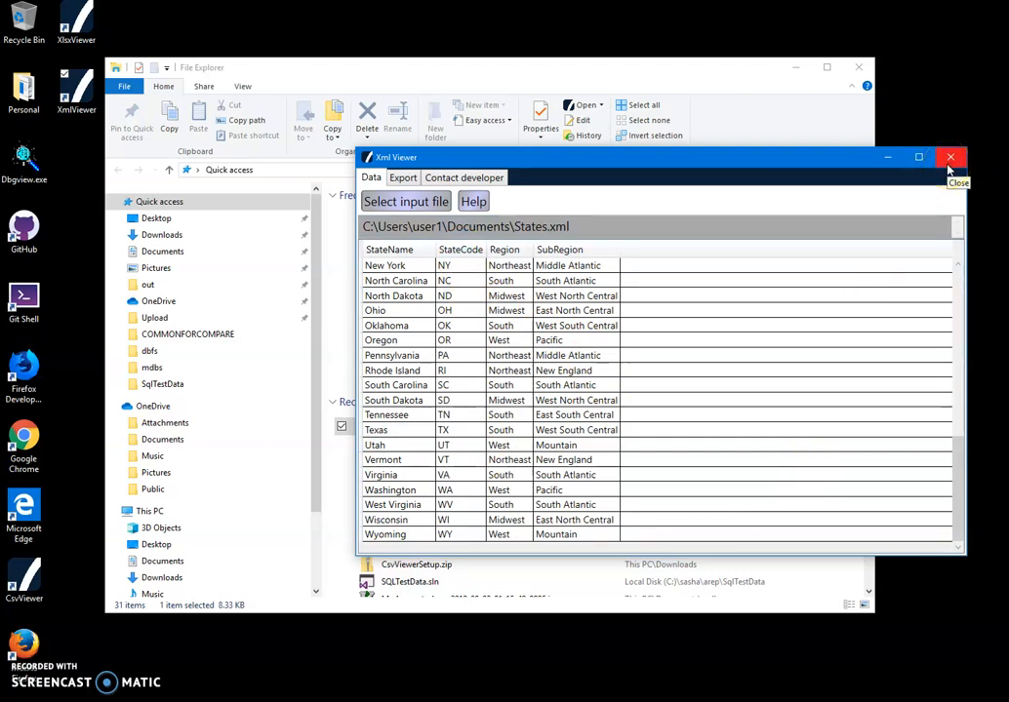
mouse_move(927, 185)
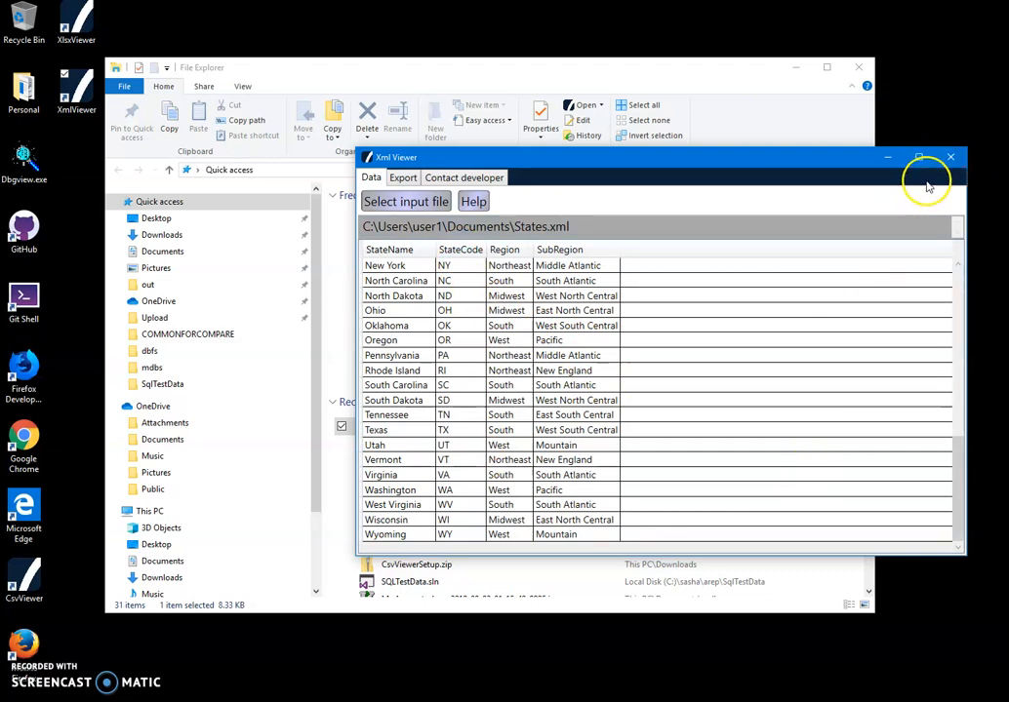